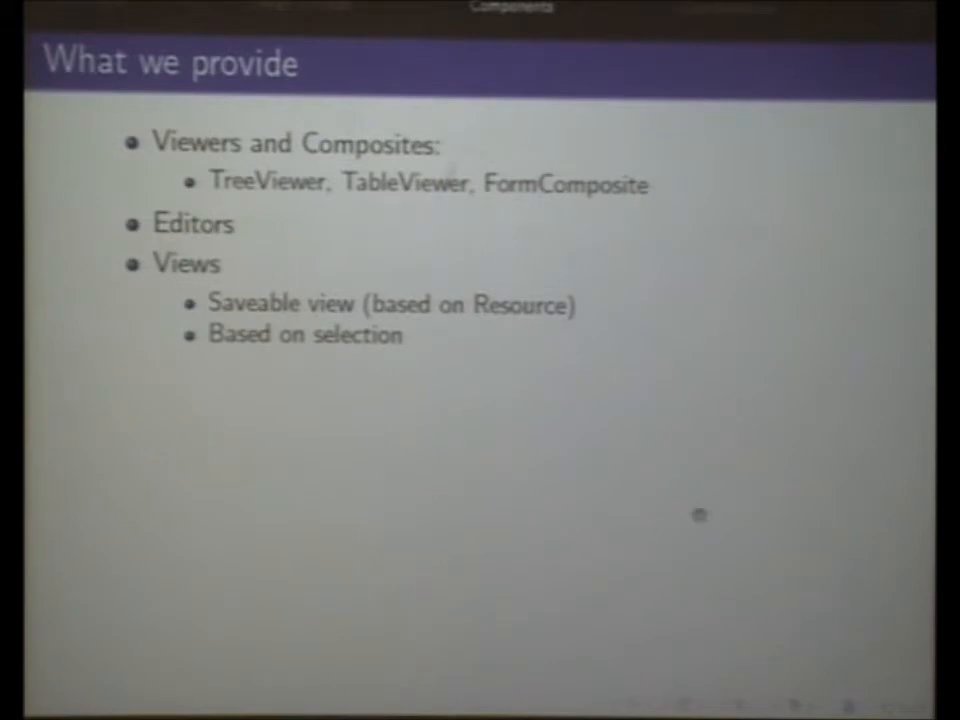
Step: Advance from the 'What we provide' slide to the 'Create a TreeViewer' code slide
key(Right)
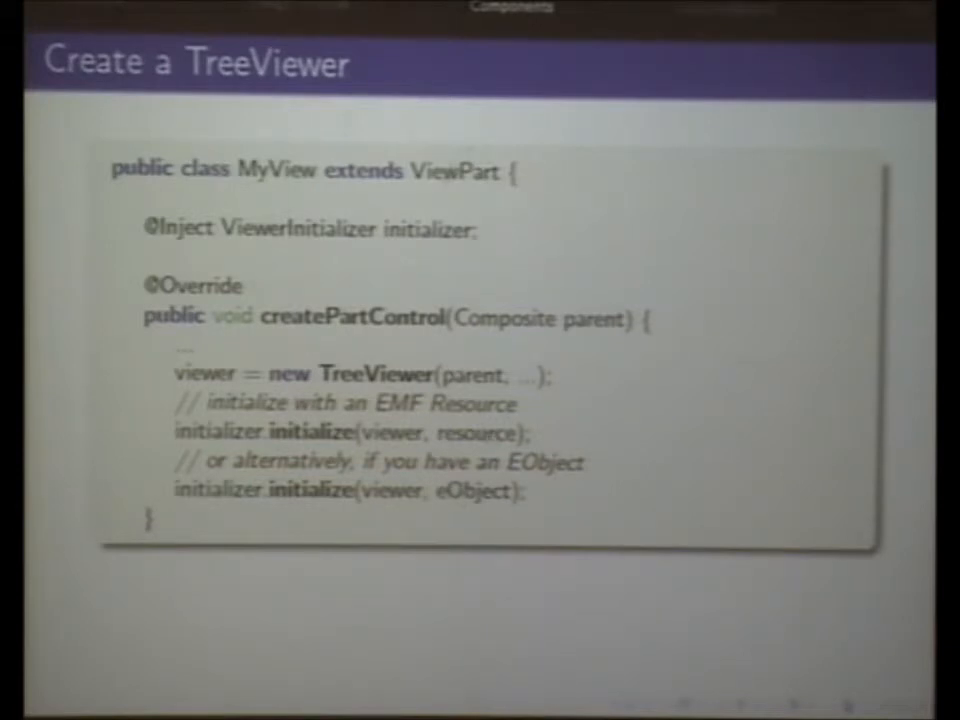
Step: Advance to the 'Using Components' slide showing the library tree and writer form screenshot
key(Right)
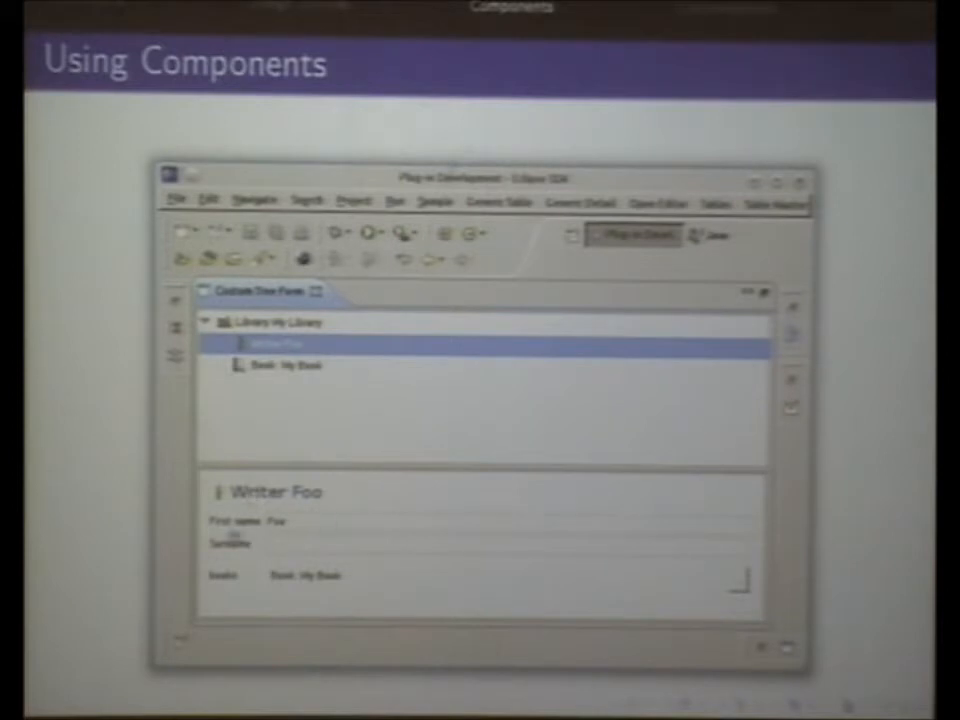
Step: Advance to the 'Declarative Customization' slide with the CustomLabelProvider code example
text(Foo)
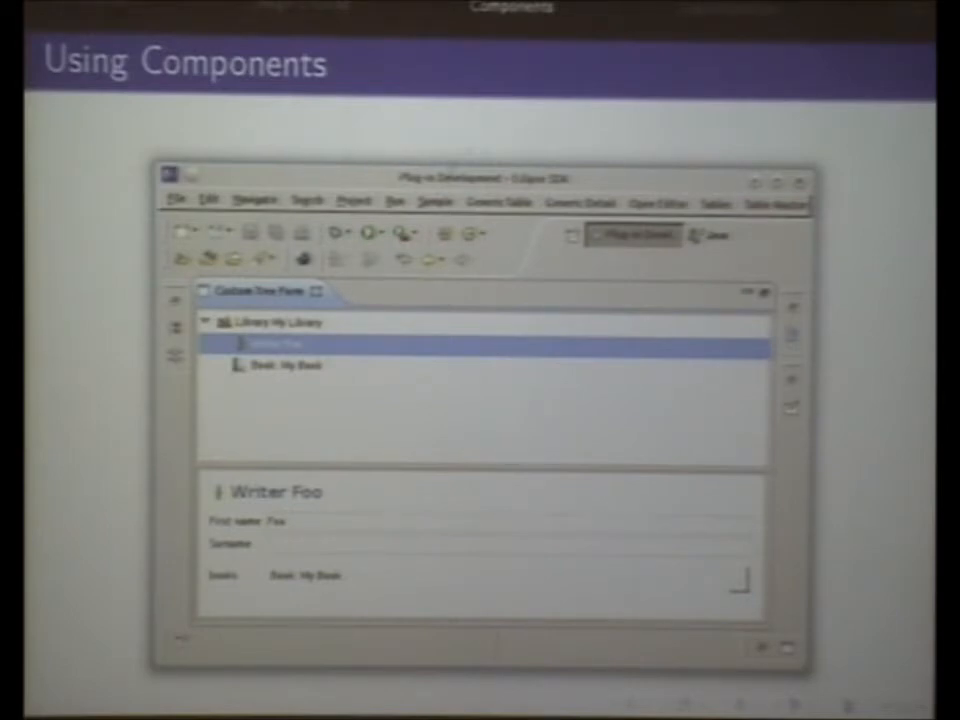
key(Right)
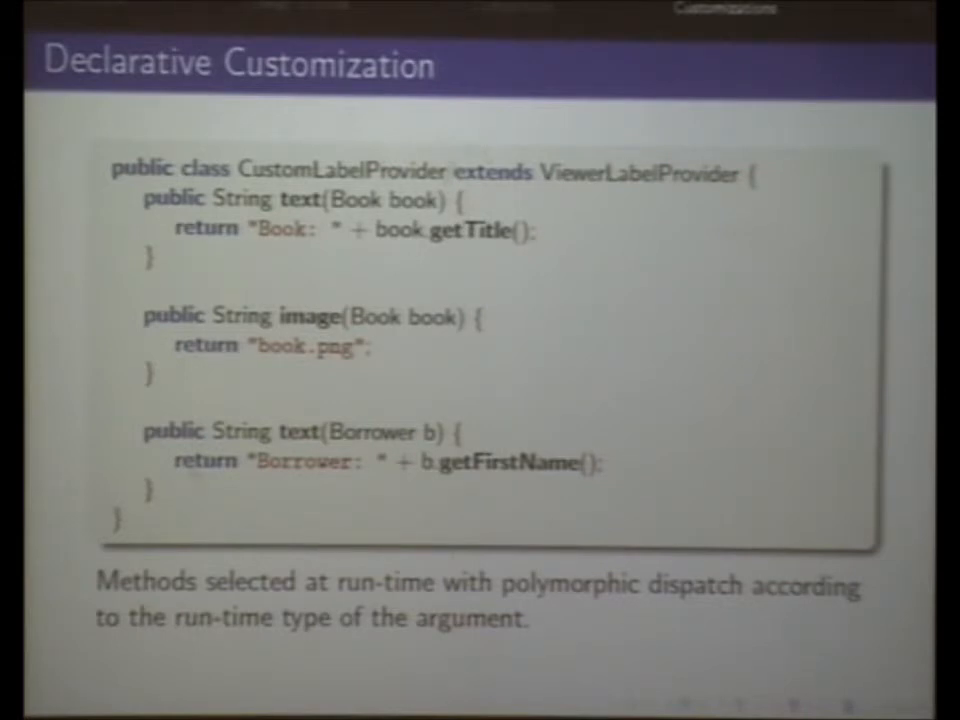
mouse_move(398, 222)
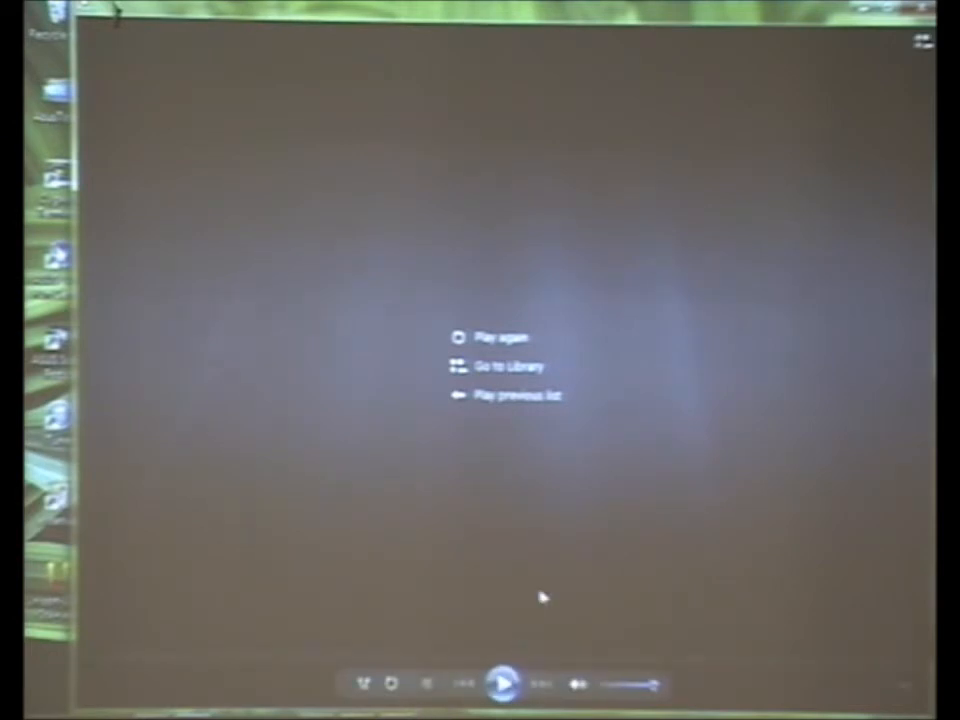
mouse_move(645, 499)
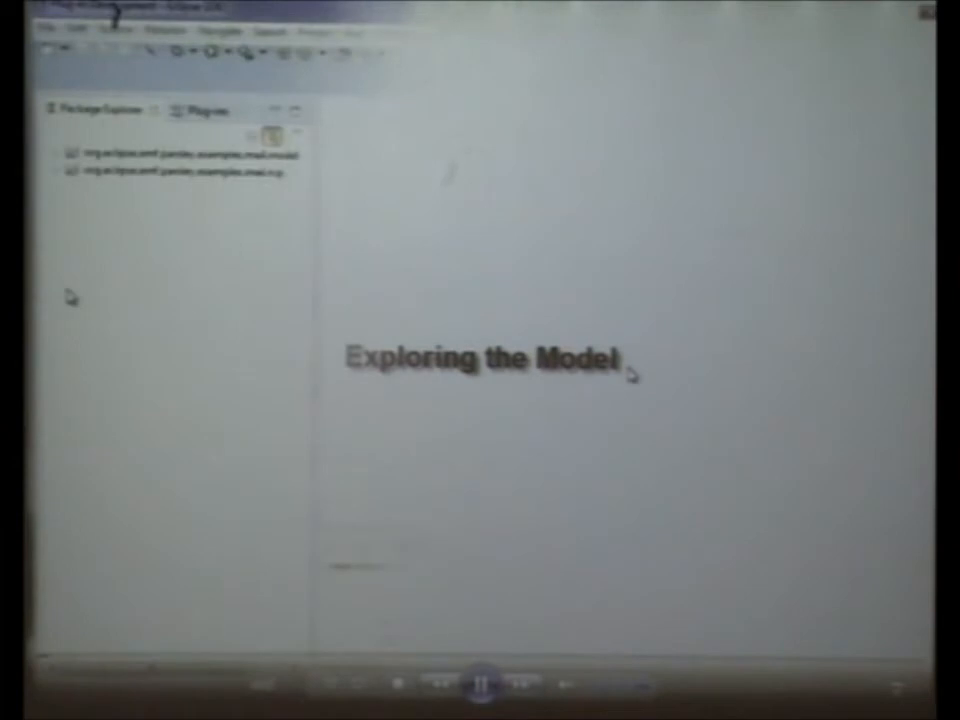
Step: Open mail.ecore and expand the Account, Folder and Mail classes to reveal their features
click(62, 154)
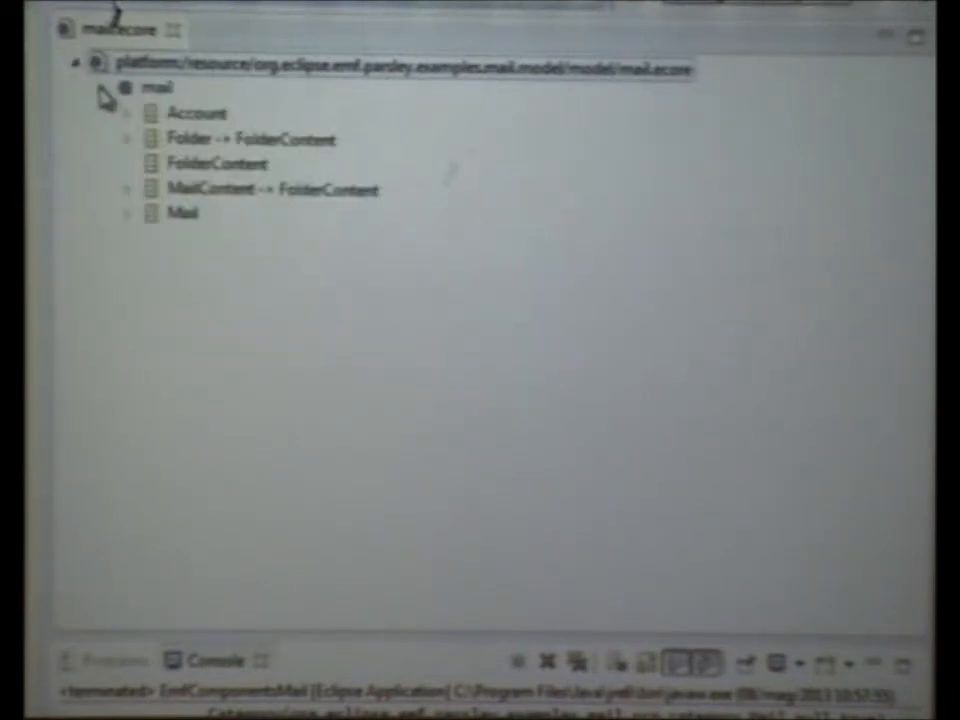
click(129, 113)
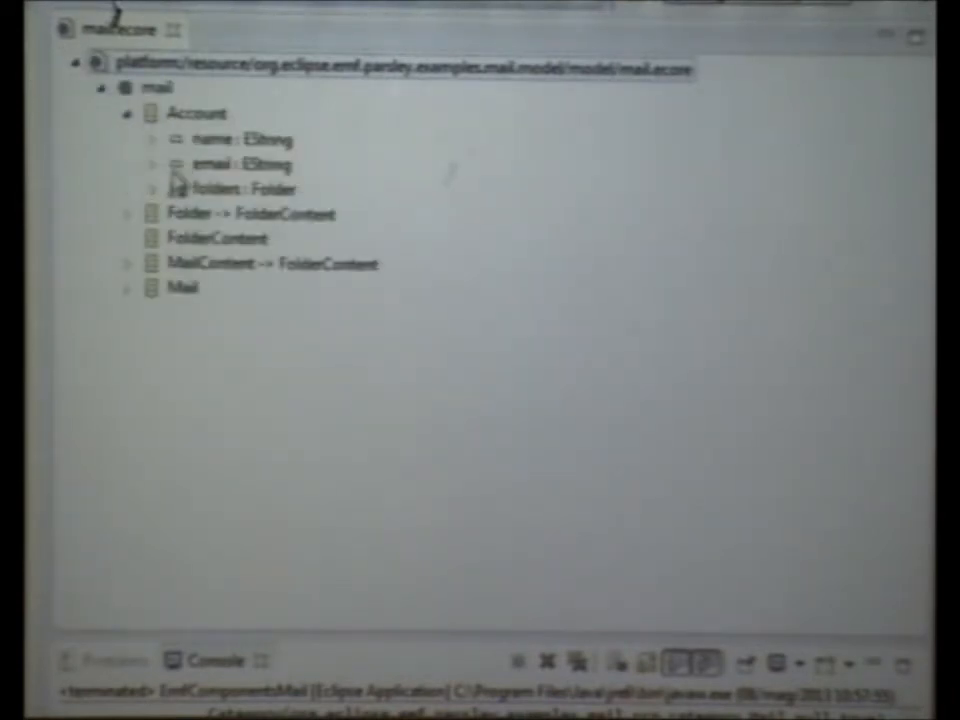
click(127, 213)
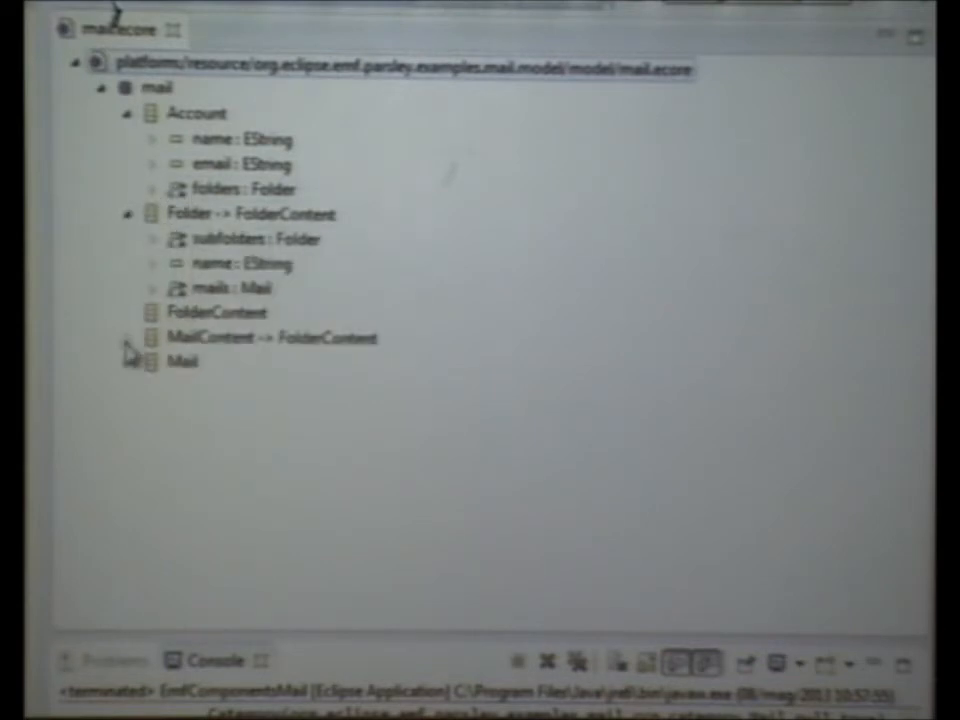
mouse_move(138, 380)
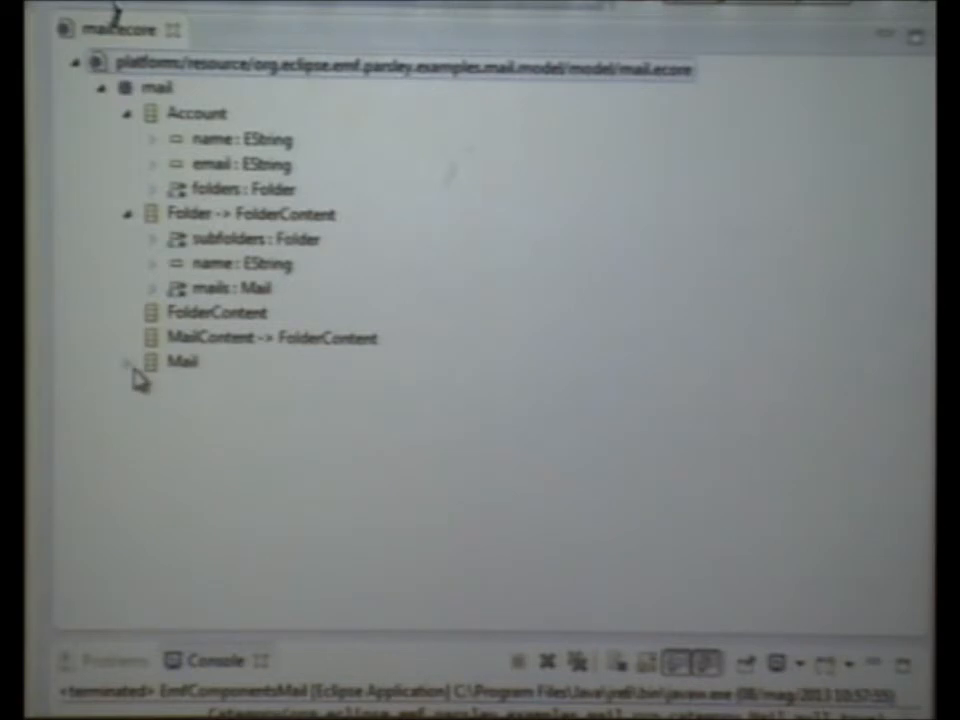
click(152, 361)
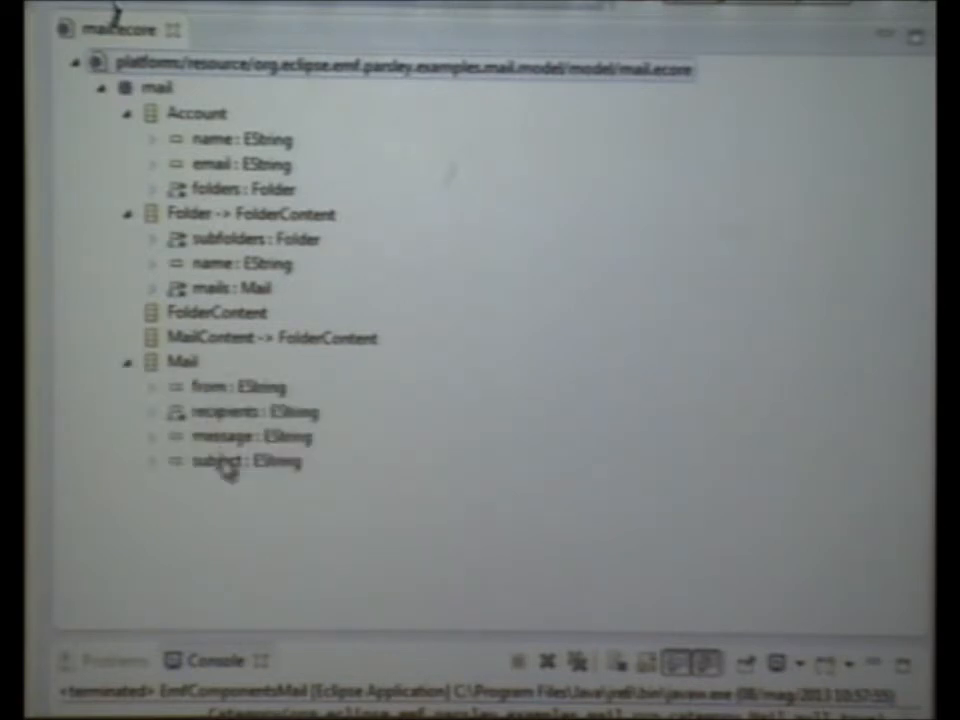
mouse_move(202, 497)
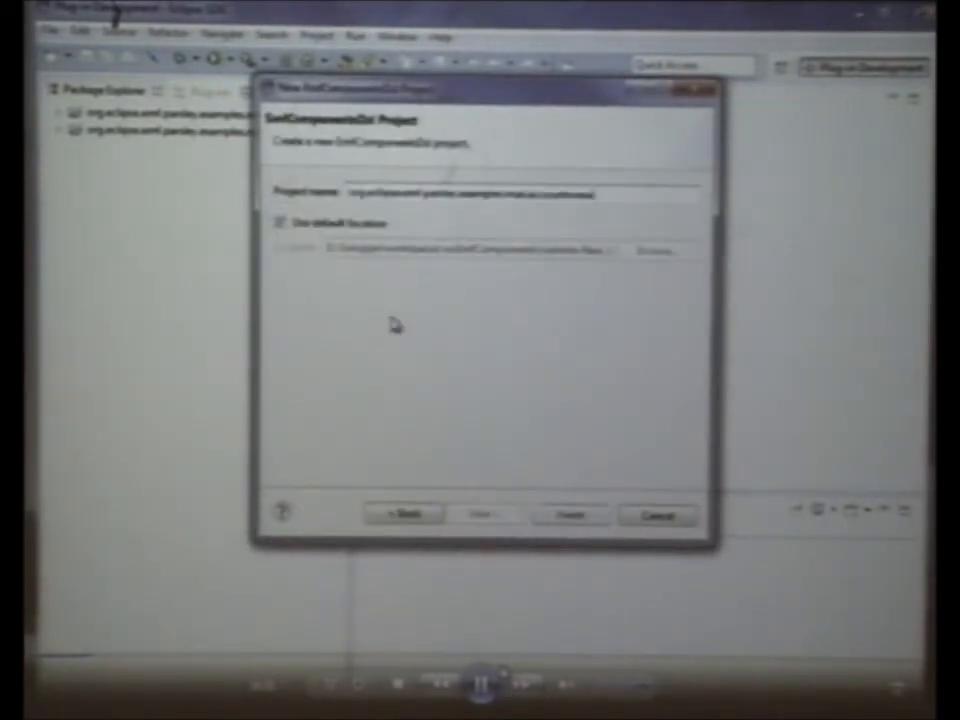
Step: Finish the wizard to create the accountsview project, opening its module.emfcomponents file
click(568, 514)
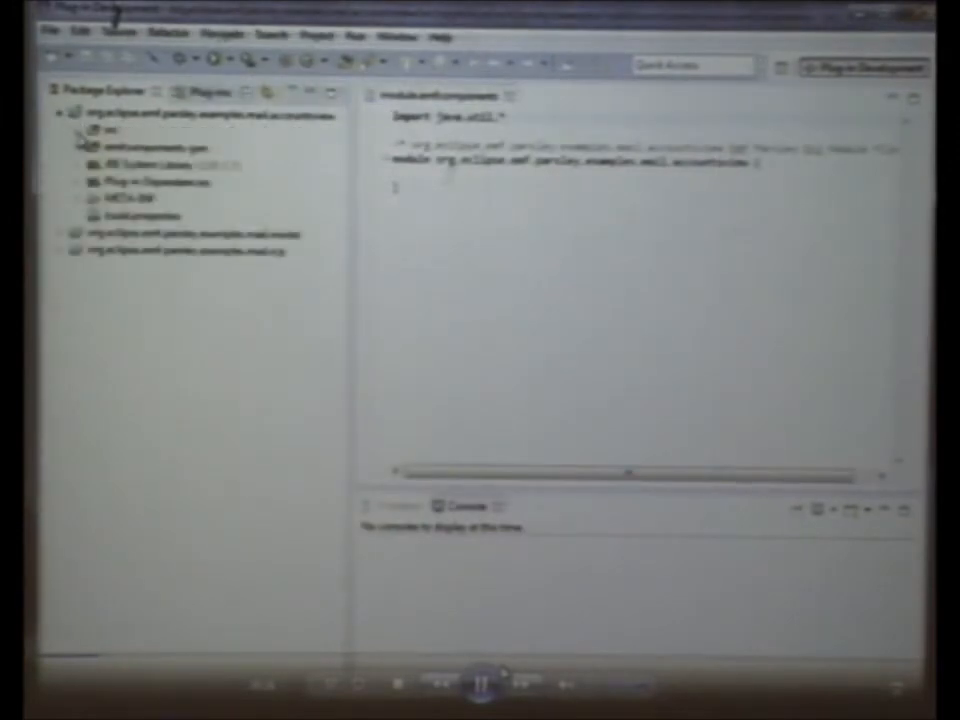
click(77, 131)
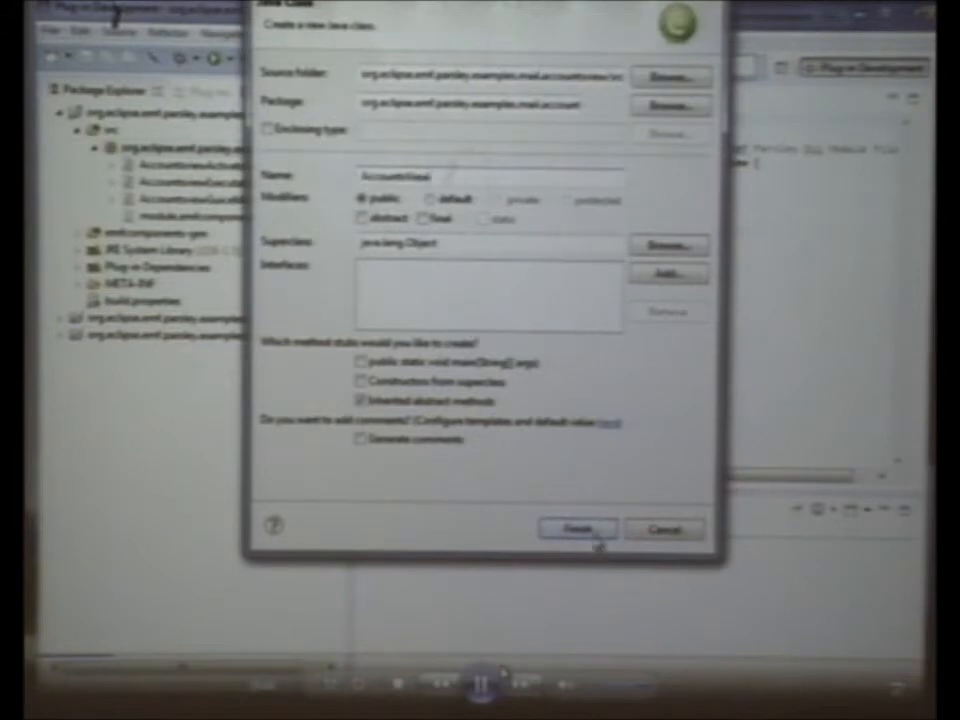
Step: Create AccountsView extending AbstractSaveableTreeView and quick-fix its missing inherited method
click(576, 528)
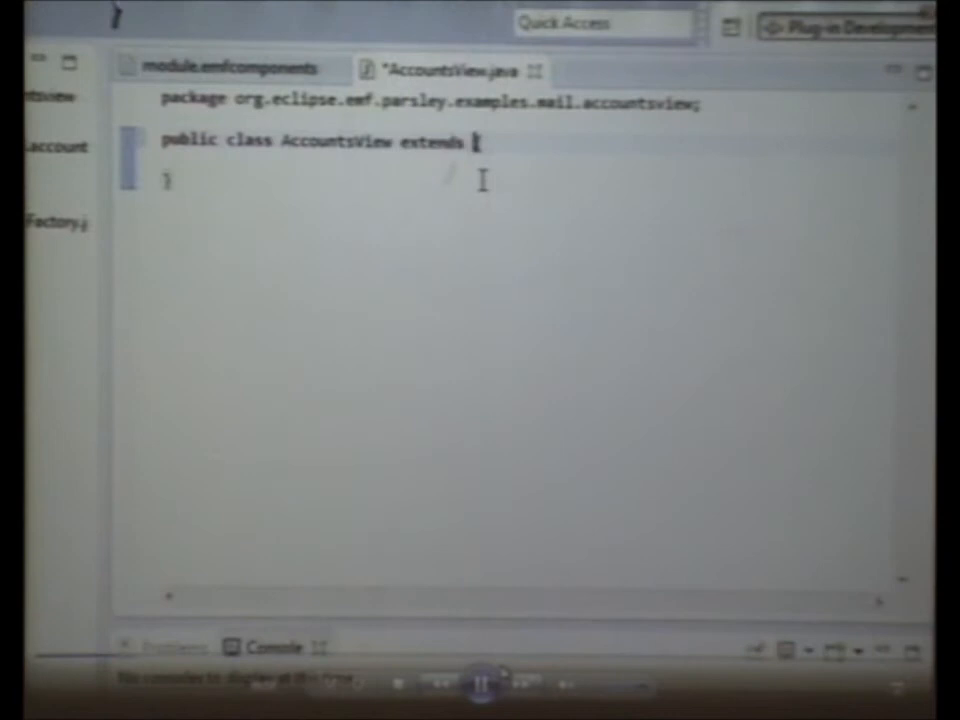
text(AbstractSaveableTreeView)
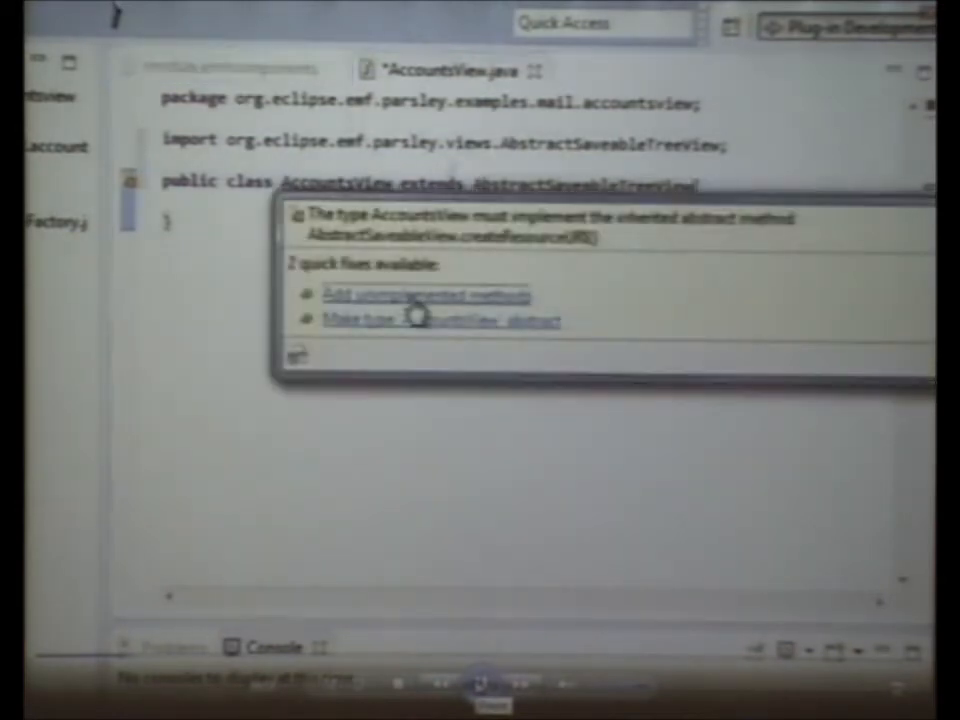
click(424, 294)
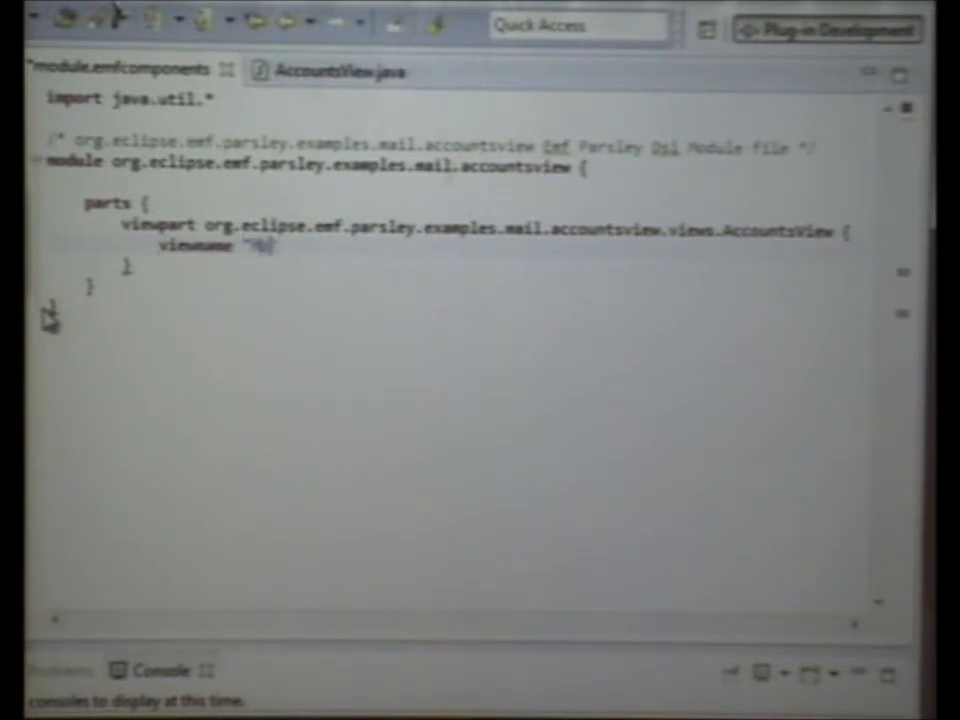
Step: Add a viewpart named 'Mail Accounts View' with viewclass org.eclipse.emf.parsley.examples.mail.accountsview.AccountsView
text(Mail Accounts View)
text(viewclass)
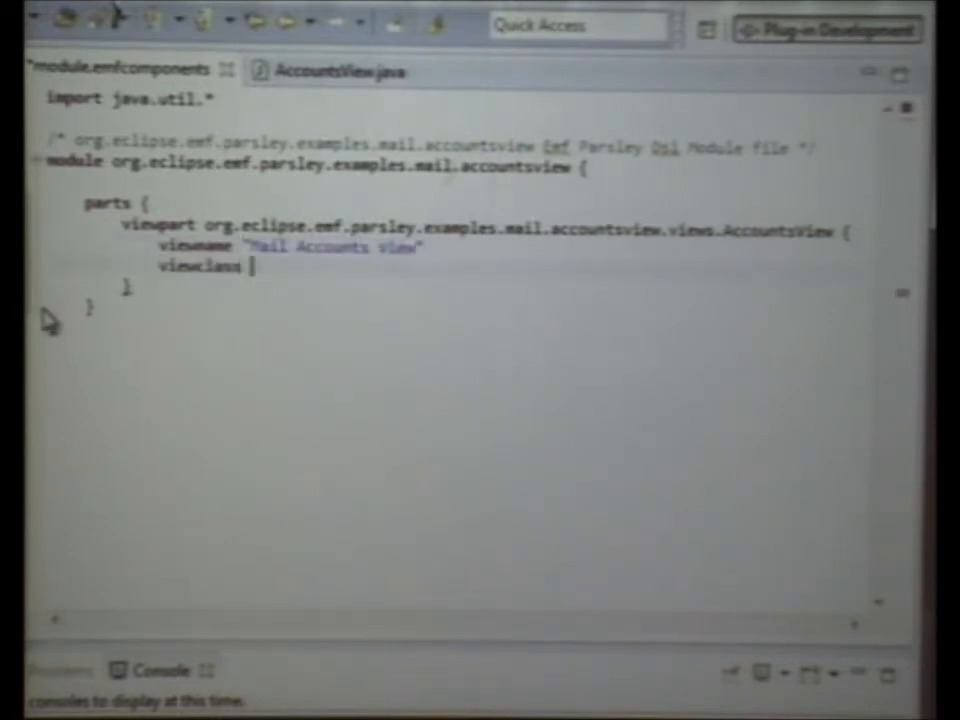
text(org.eclipse.emf.parsley.examples.mail.accountsview.AccountsView)
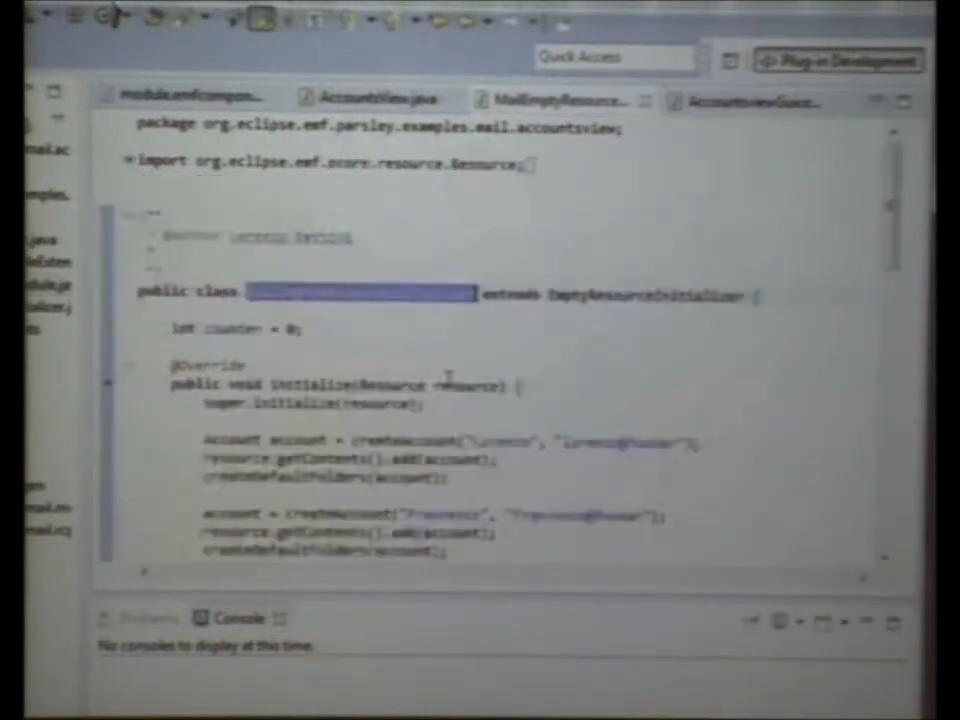
scroll(down, 3)
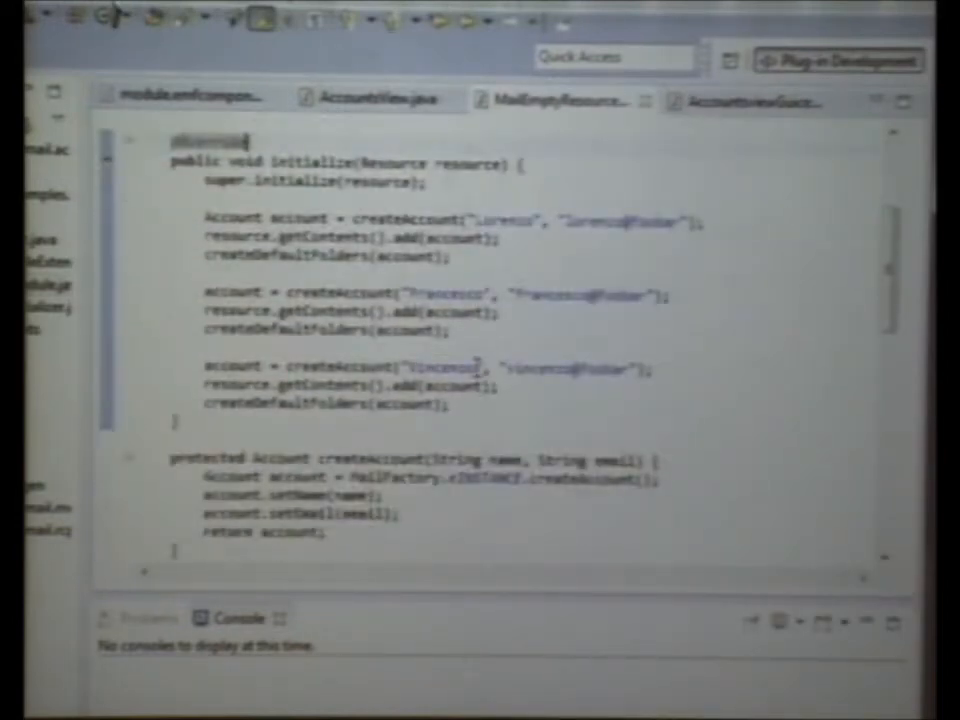
scroll(down, 3)
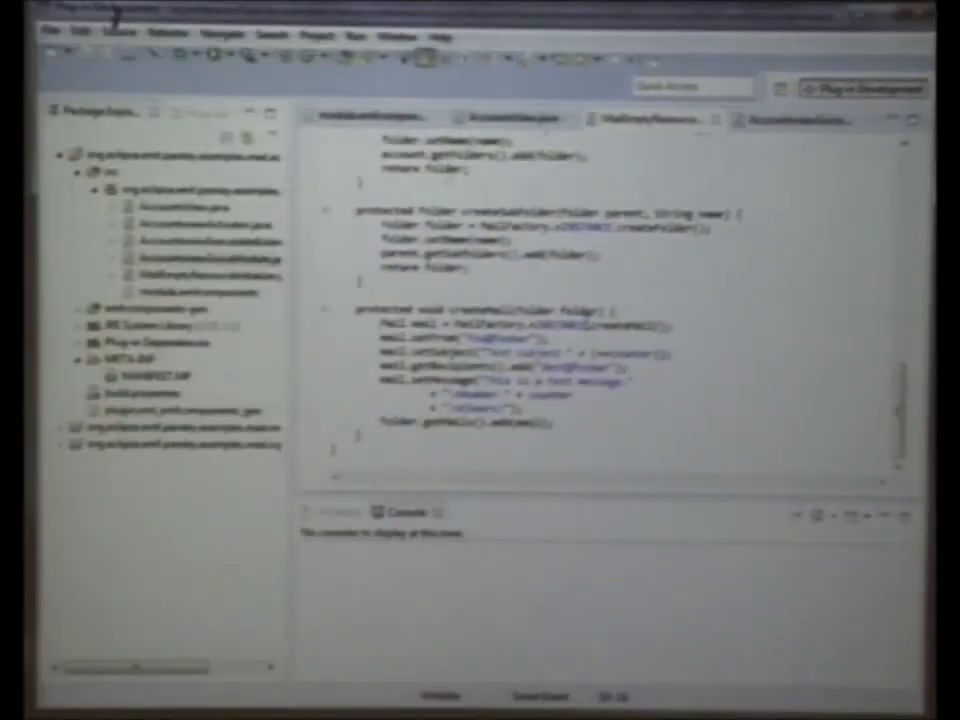
click(210, 52)
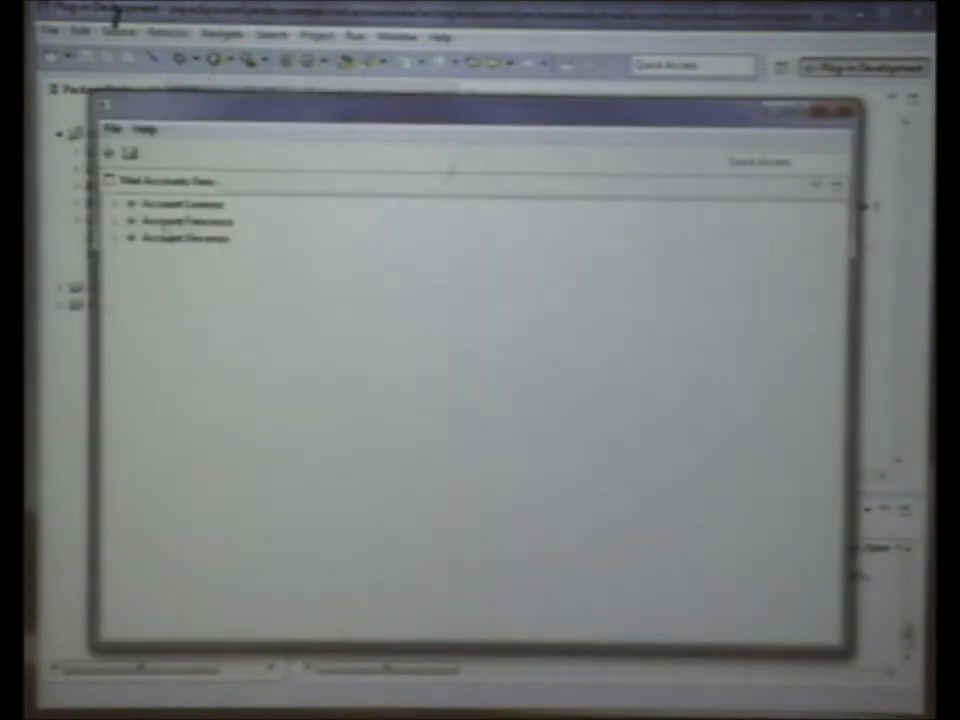
Step: Inspect the launched app's Mail Accounts View tree listing three mail accounts
click(123, 204)
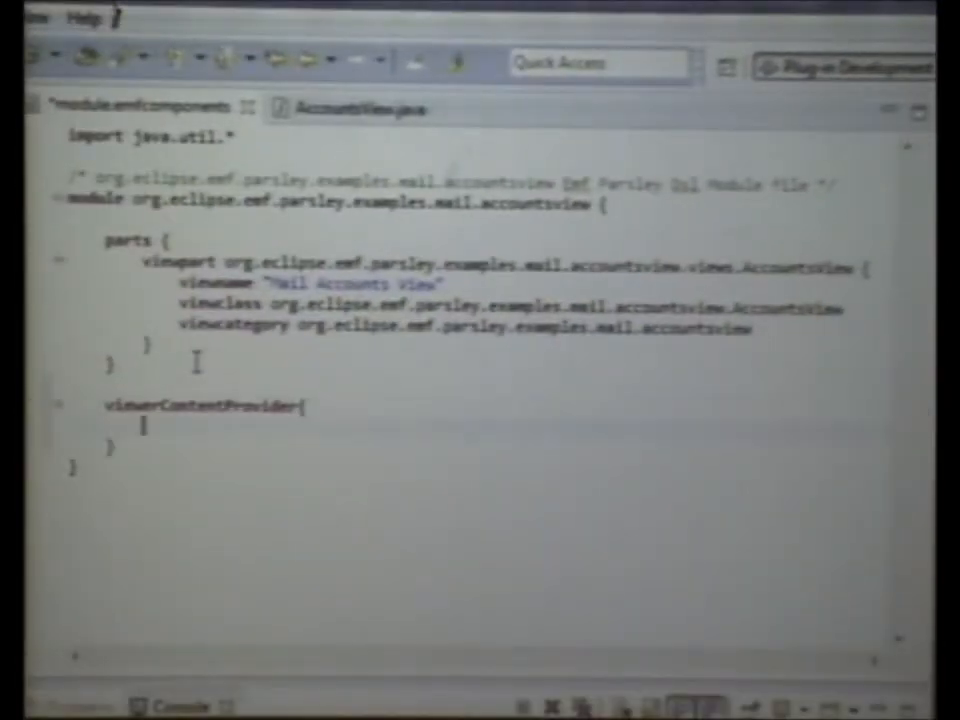
Step: Import org.eclipse.emf.parsley.examples.mail.* and map Folder children to subfolders in viewerContentProvider
text(children{)
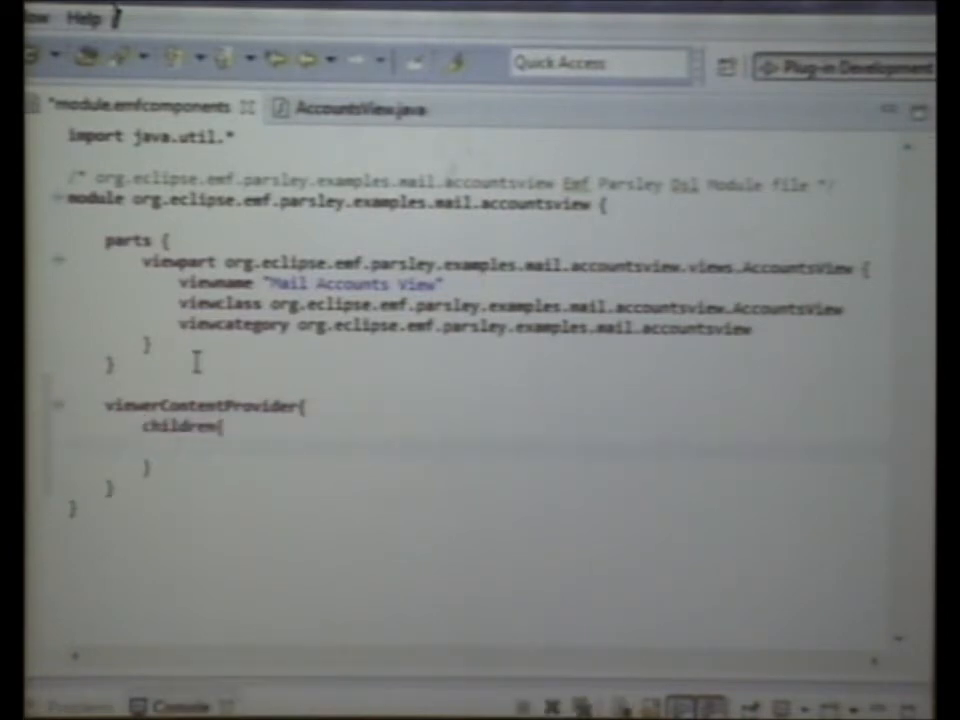
text(Folder)
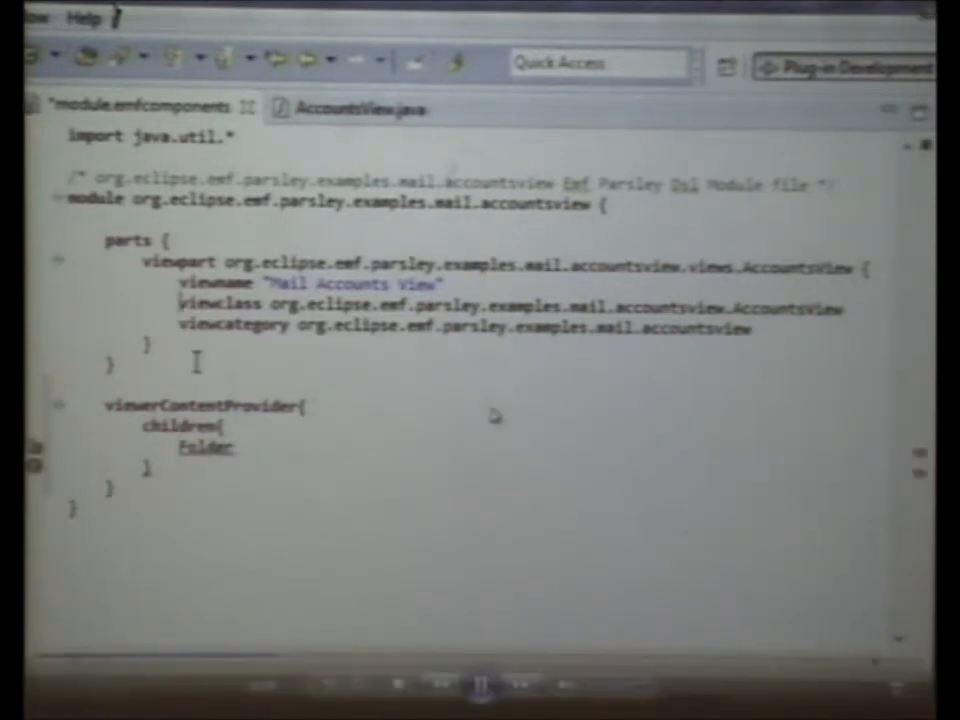
text(import)
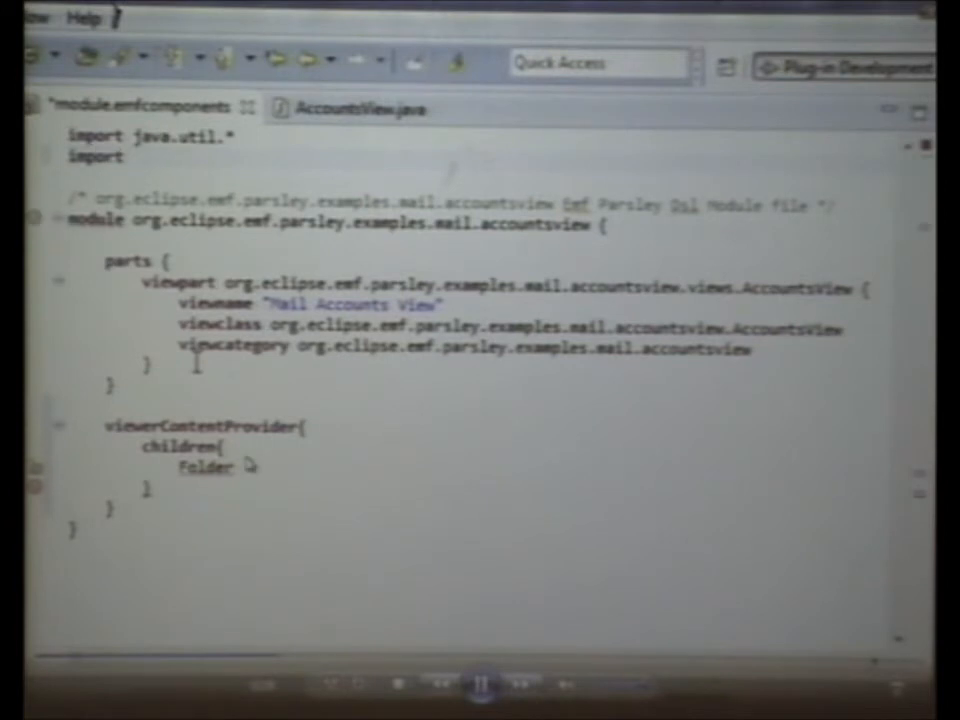
text(org.eclipse.emf.parsley.examples.mail.*)
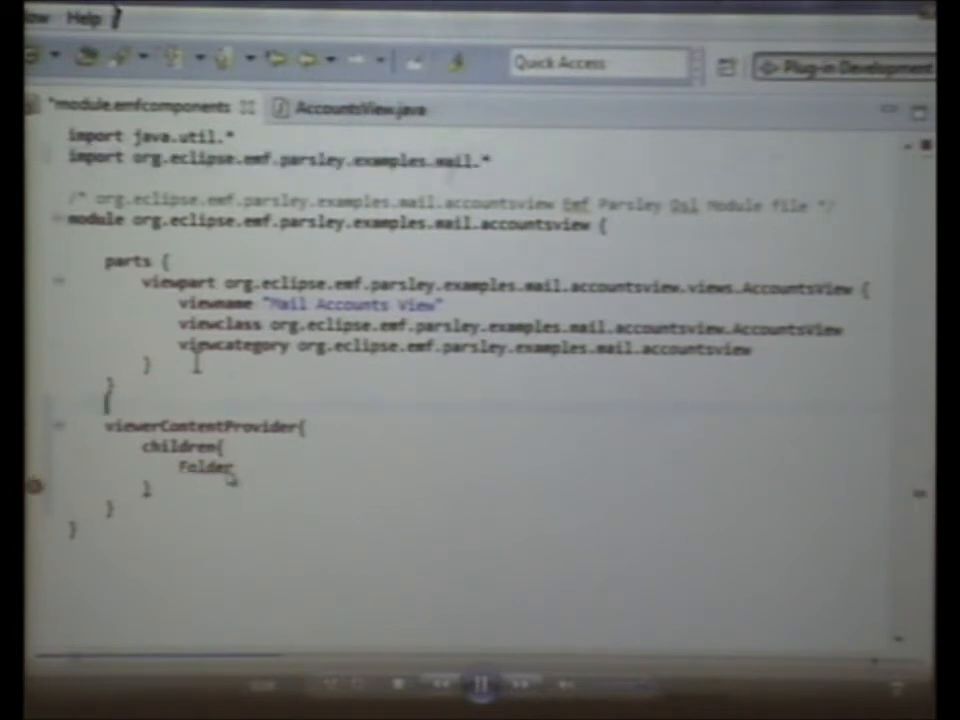
text(:>)
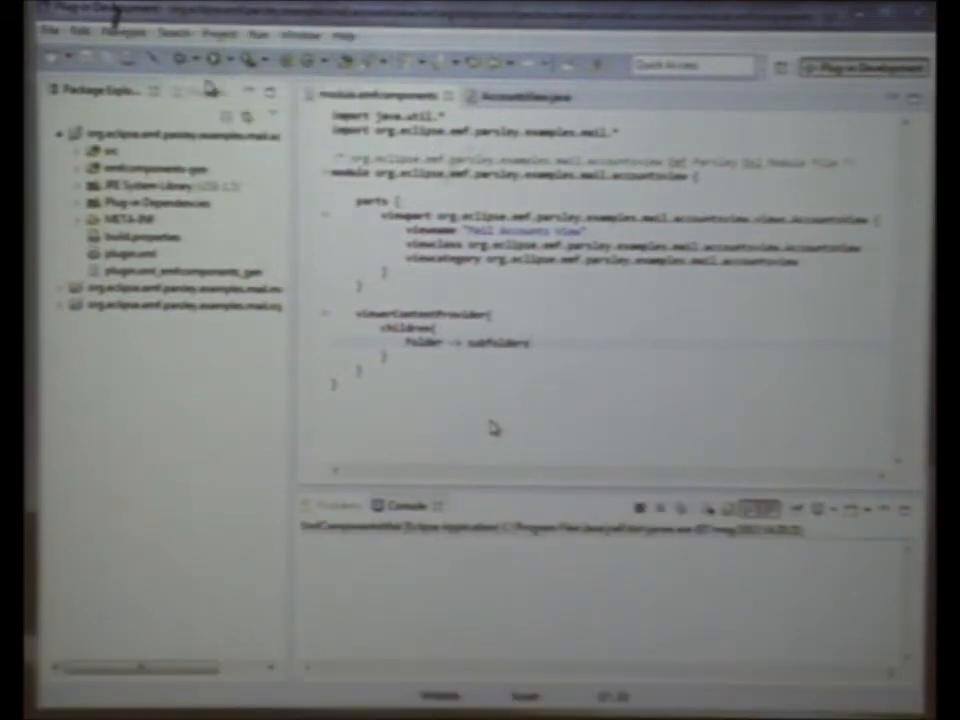
mouse_move(492, 428)
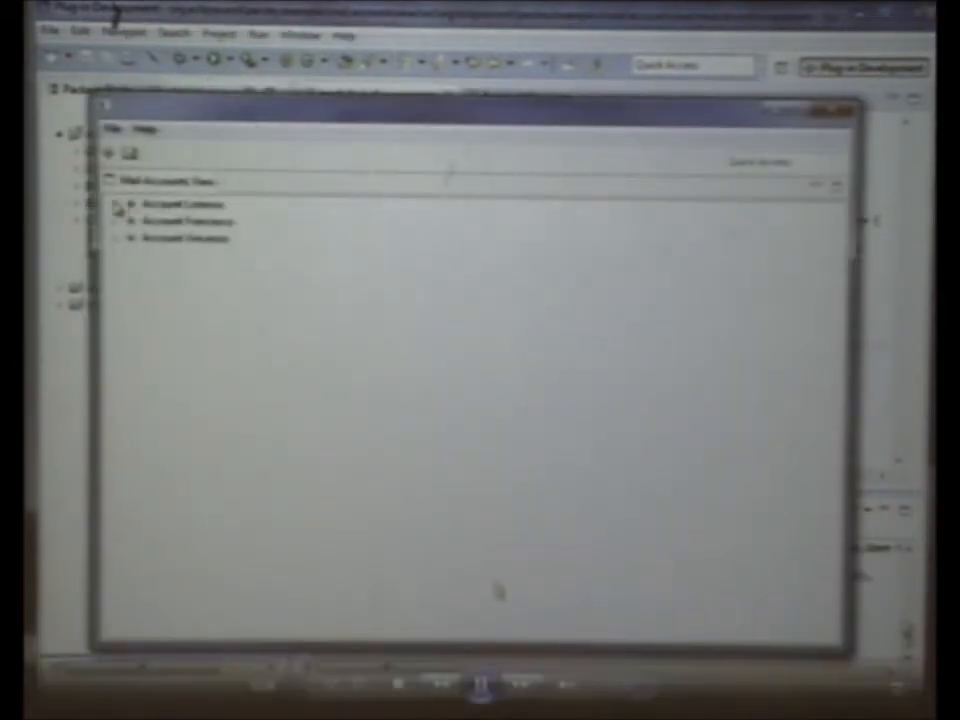
Step: Expand an account in the relaunched app's Mail Accounts View to check its folders
click(123, 205)
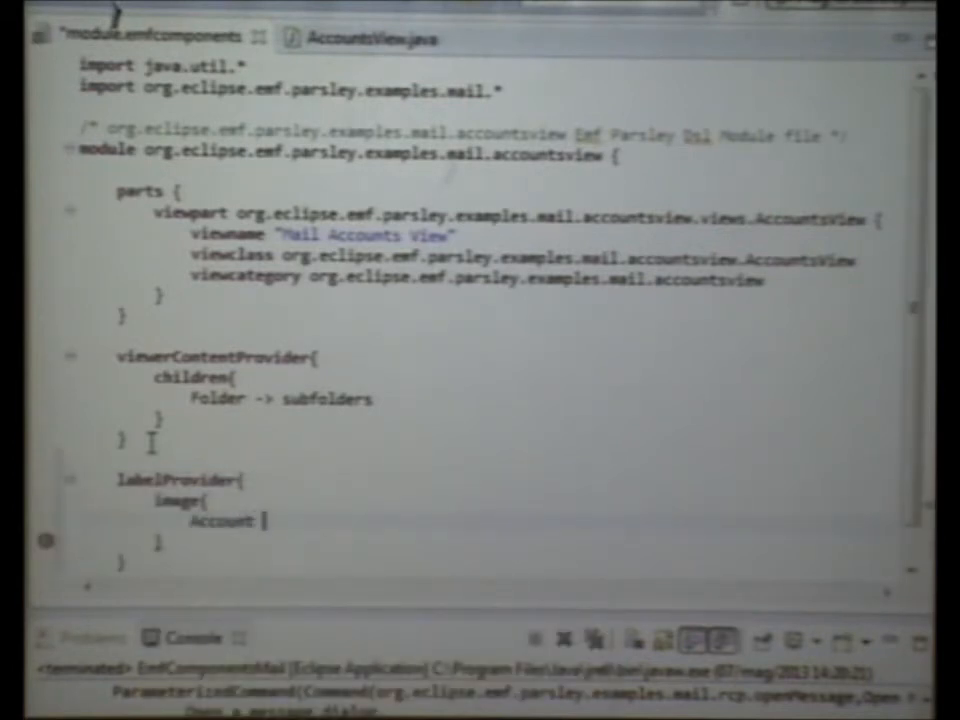
Step: Write the image rules: Account uses account.gif; folders switch on name to inbox.gif, sent.png, trash.png
text(:))
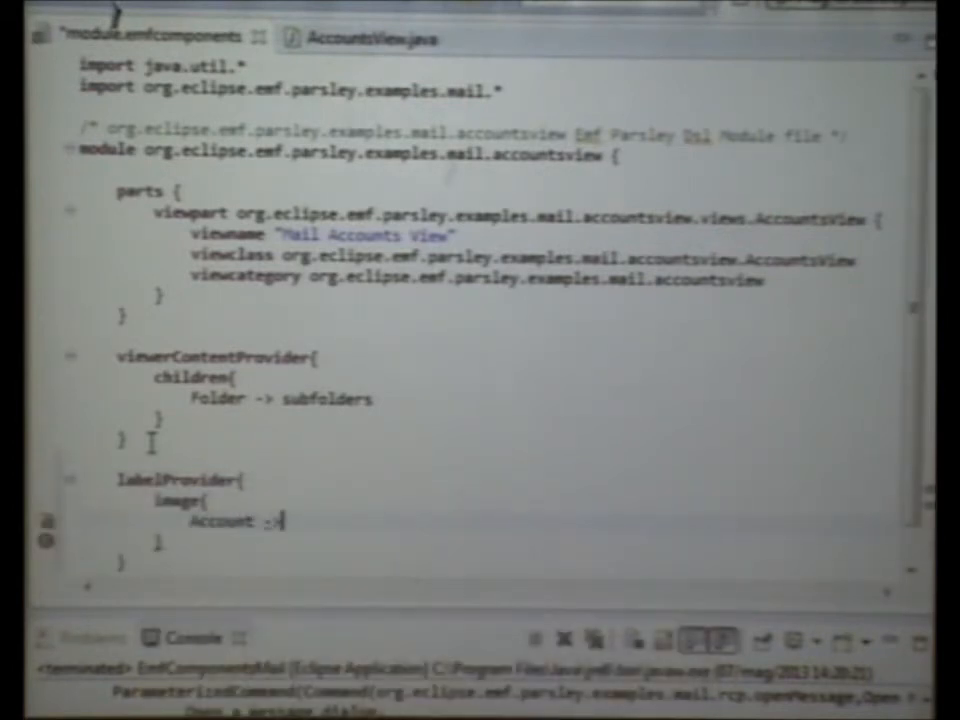
text("account")
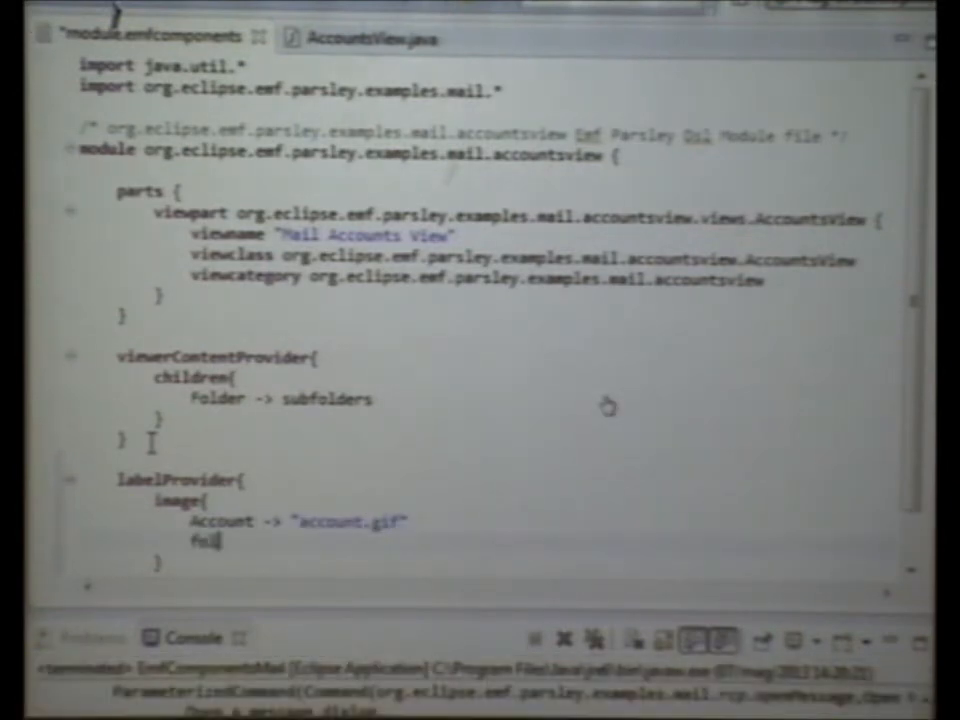
text(folder ->)
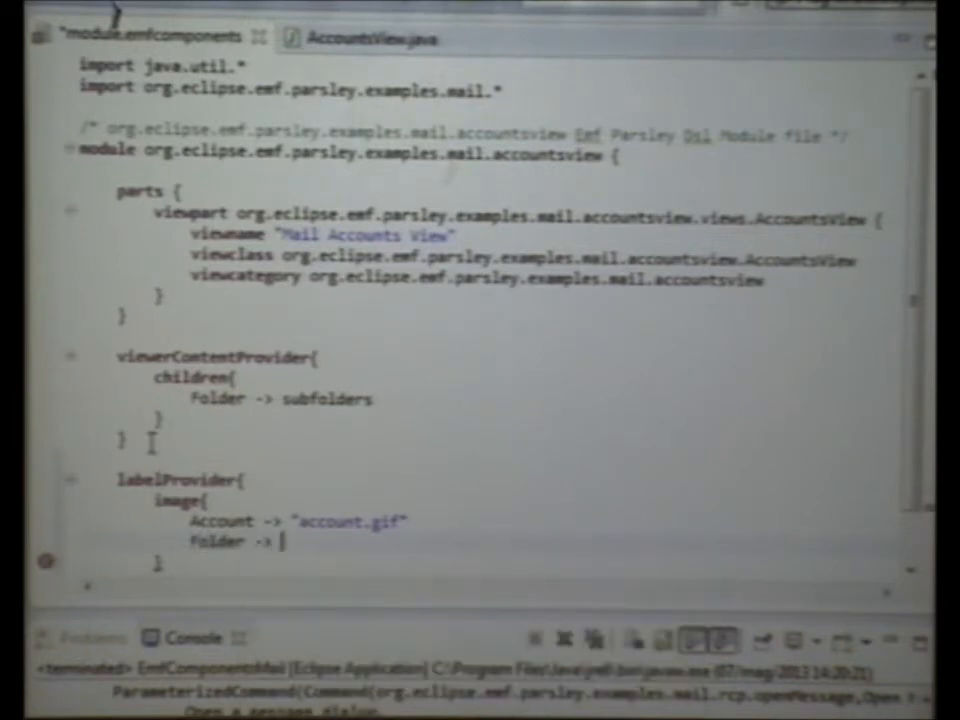
text({)
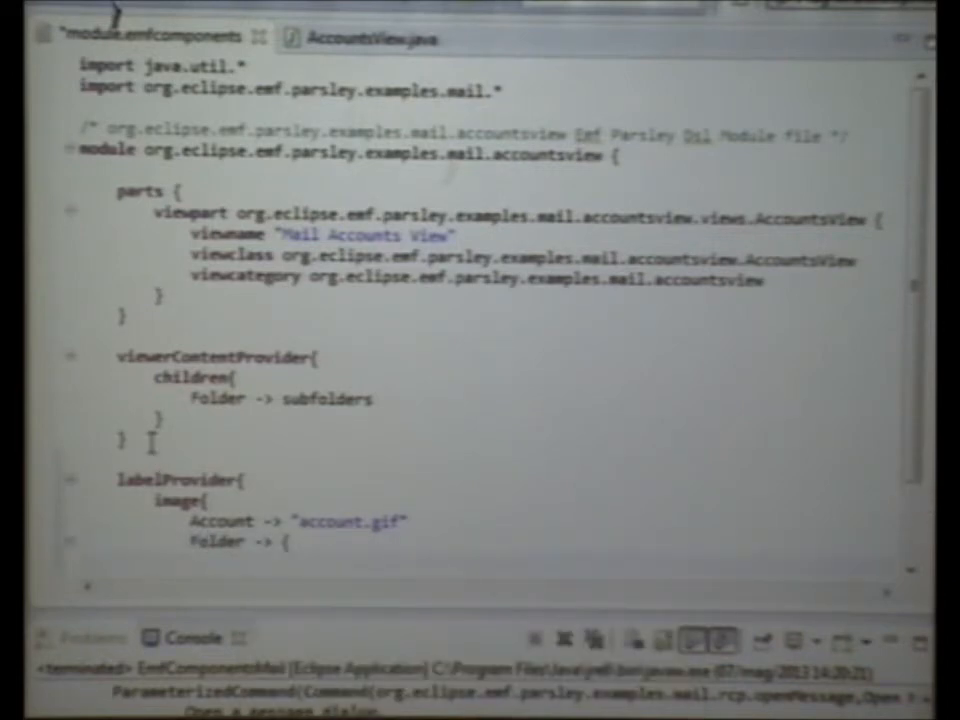
text(switch (name){)
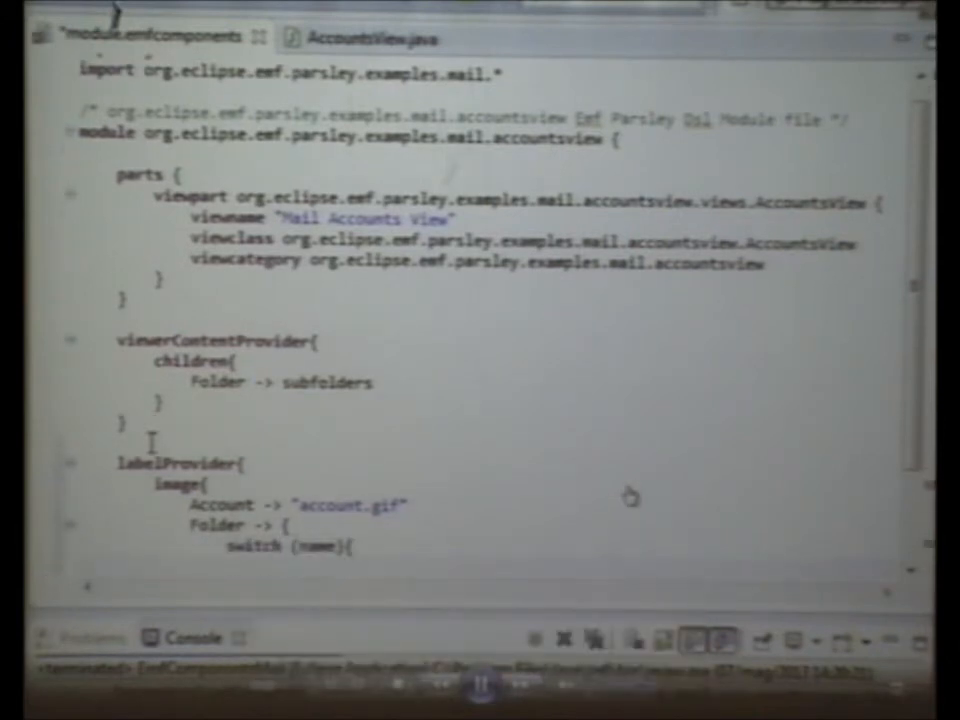
text(case "Inbox" : "inbox.gif)
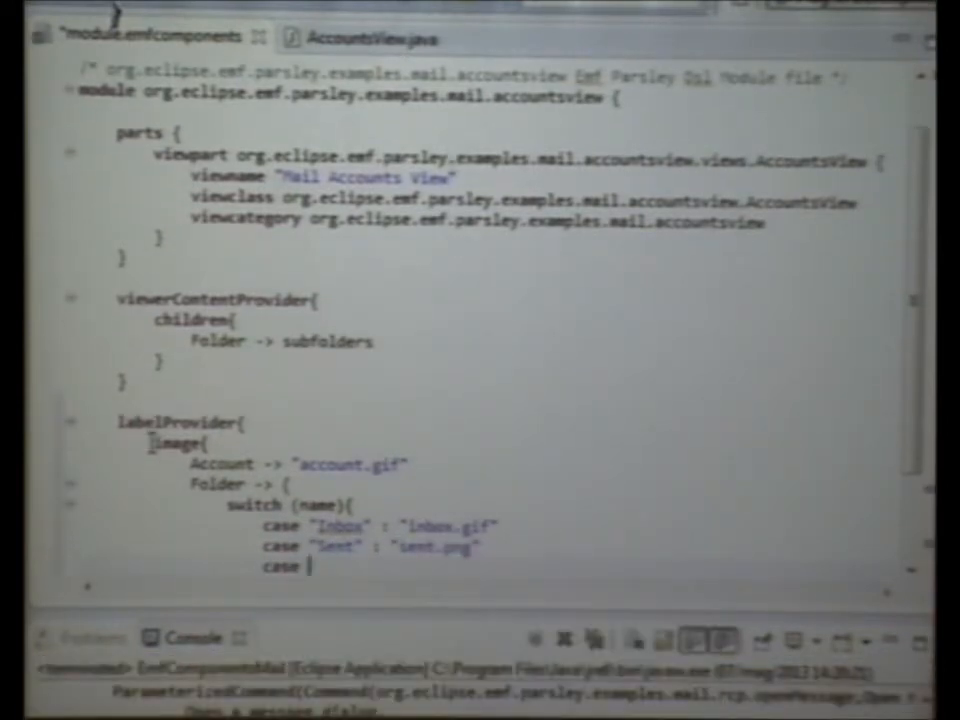
text("Trash" :)
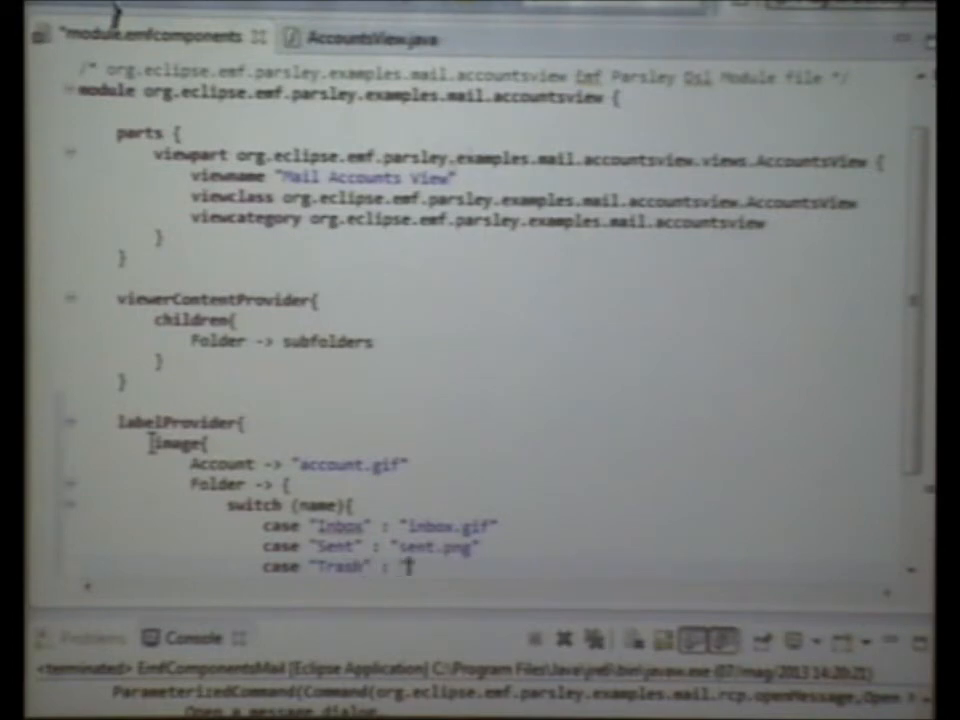
text("trash.png")
text(text{)
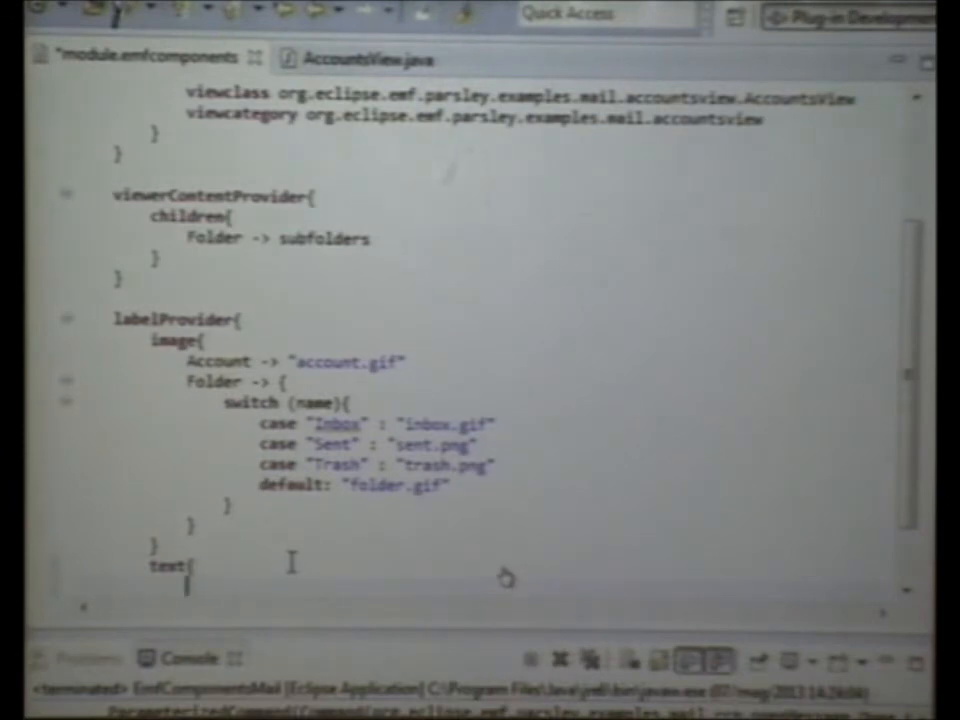
Step: Type the 'Account ->' label rule inside the labelProvider text block
text(Account ->)
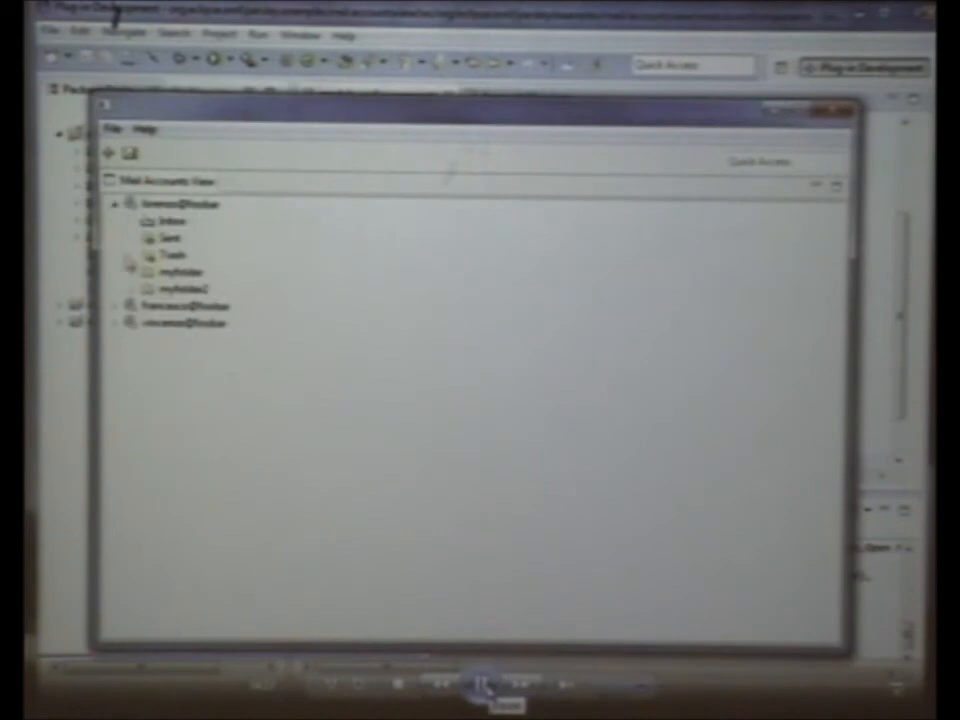
Step: Expand an account in the Mail Accounts View to check its Inbox, Sent and Trash icons
click(131, 288)
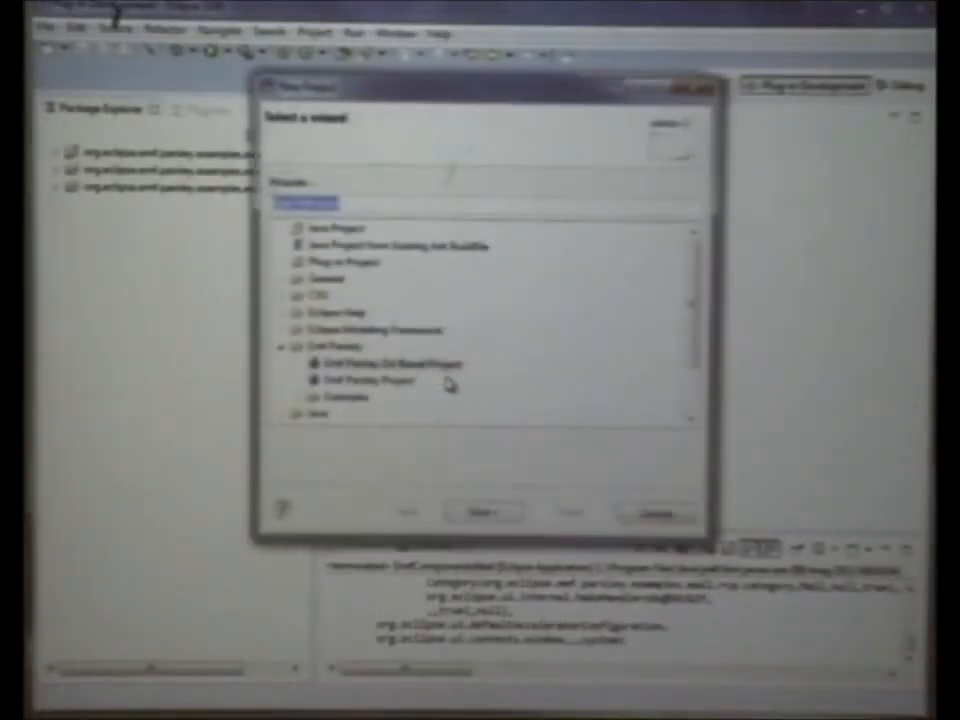
Step: Create a new Emf Parsley Dsl Based Project through the new-project wizard
click(481, 512)
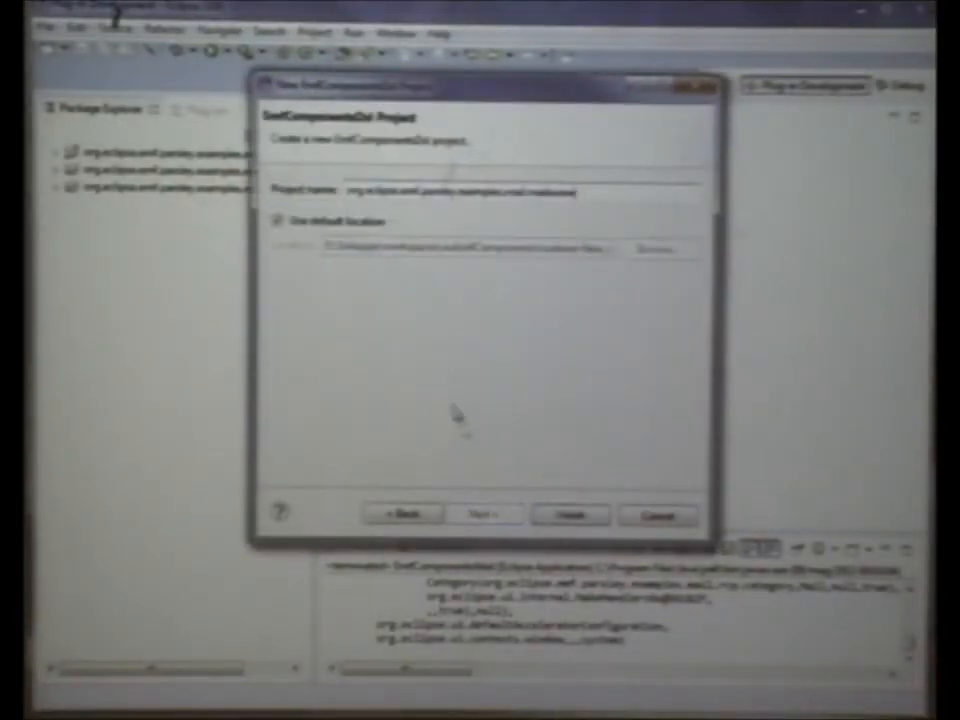
click(569, 514)
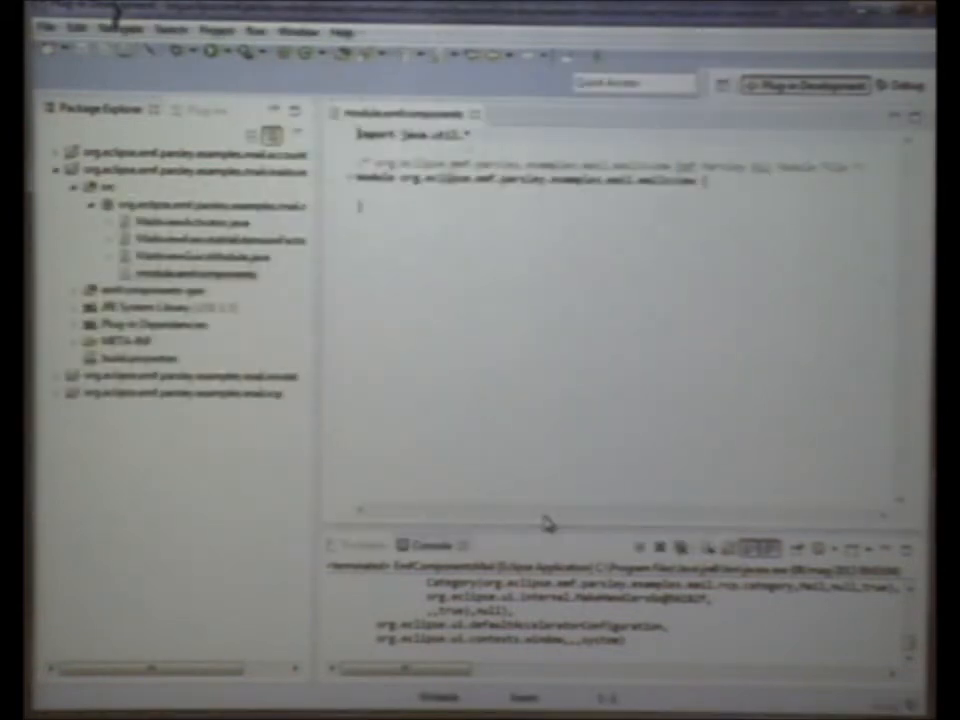
mouse_move(230, 345)
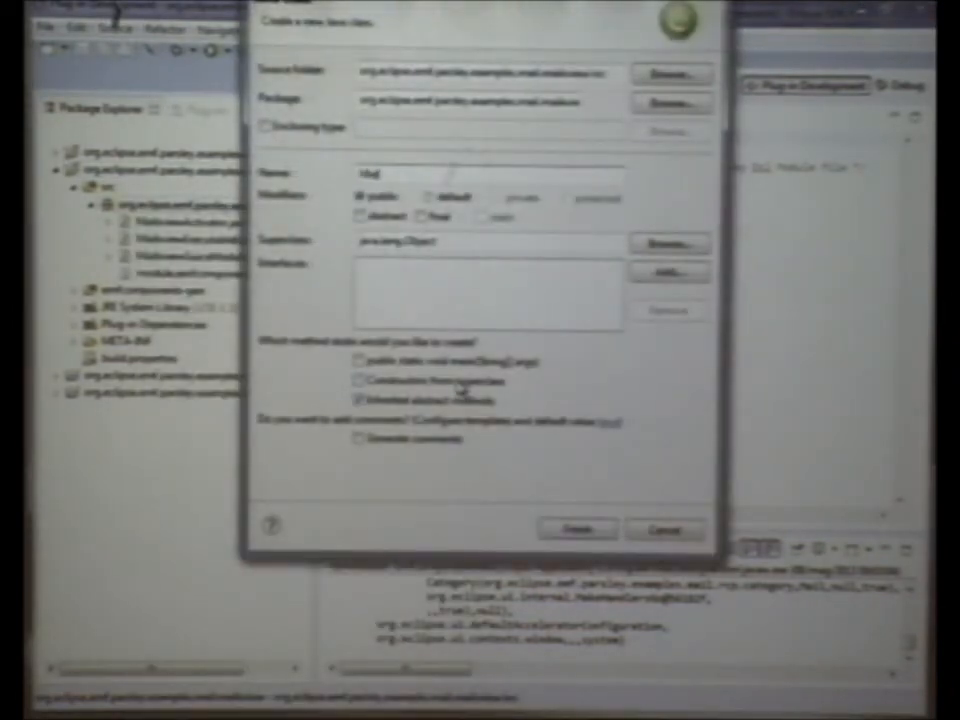
Step: Create MailsView with its abstract method stubs and add the mail model plug-in dependency
click(577, 529)
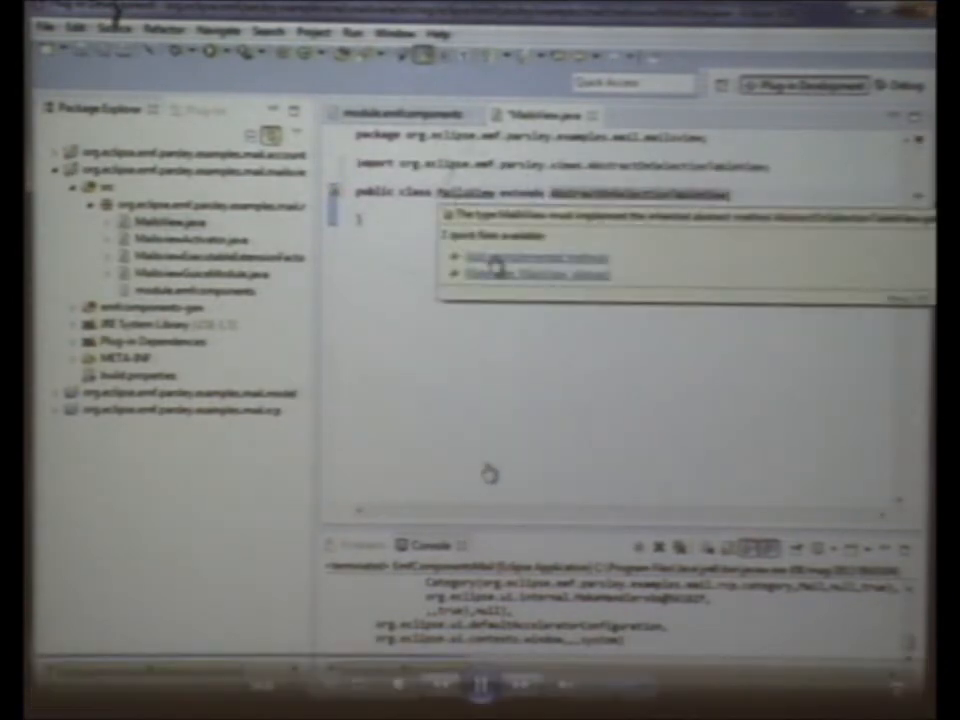
click(537, 257)
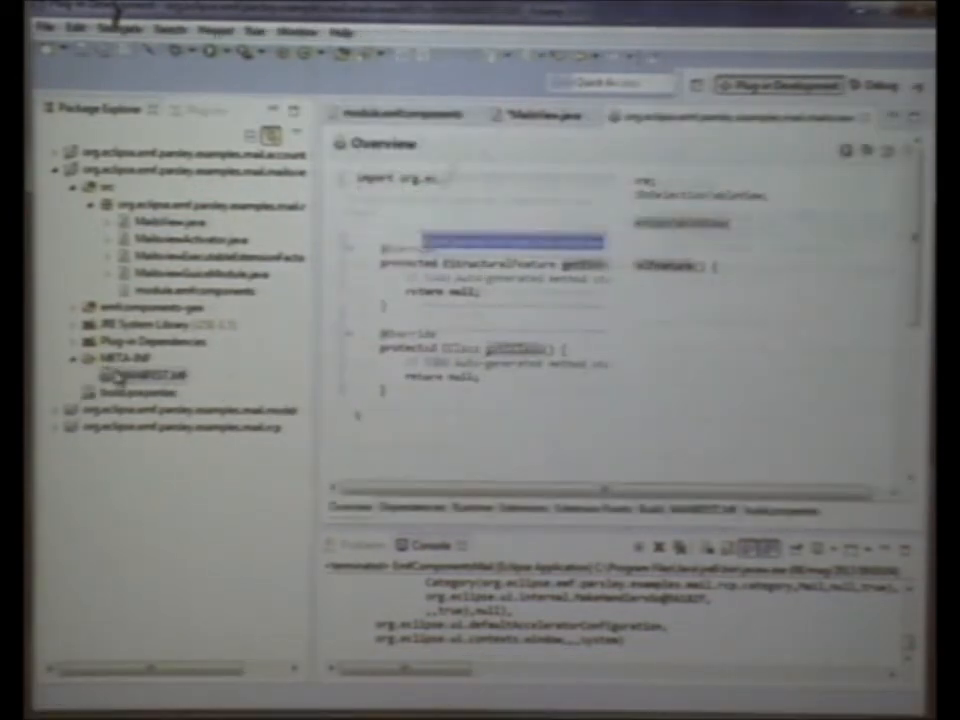
click(405, 510)
text(model)
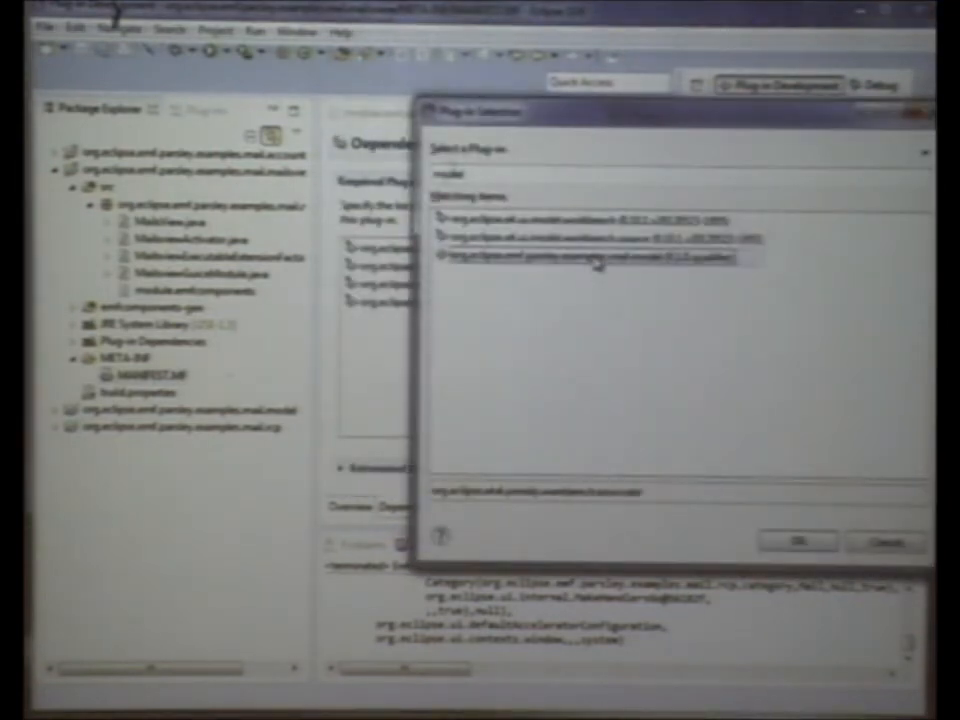
click(795, 541)
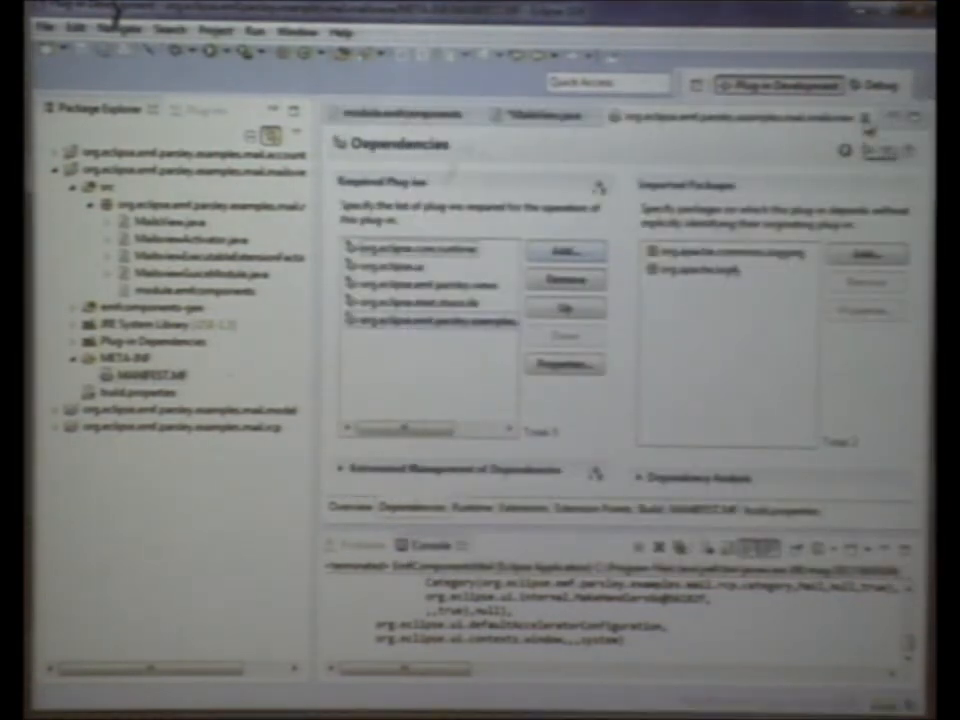
click(543, 116)
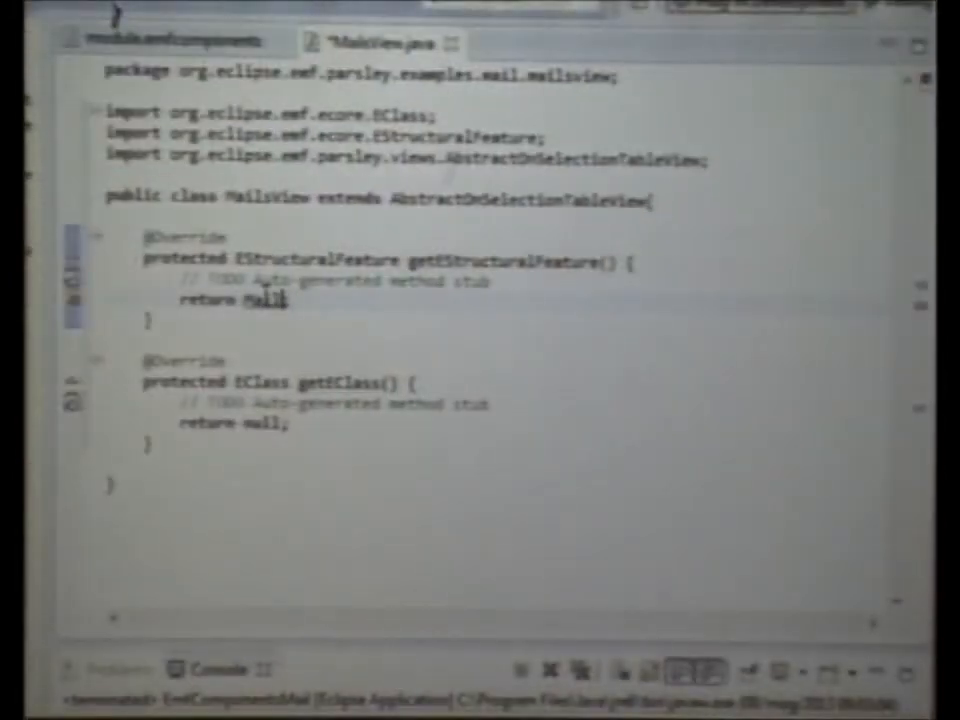
Step: Make MailsView return MailPackage.Literals.FOLDER__MAILS and MailPackage.Literals.MAIL
text(MailPackage.Literals)
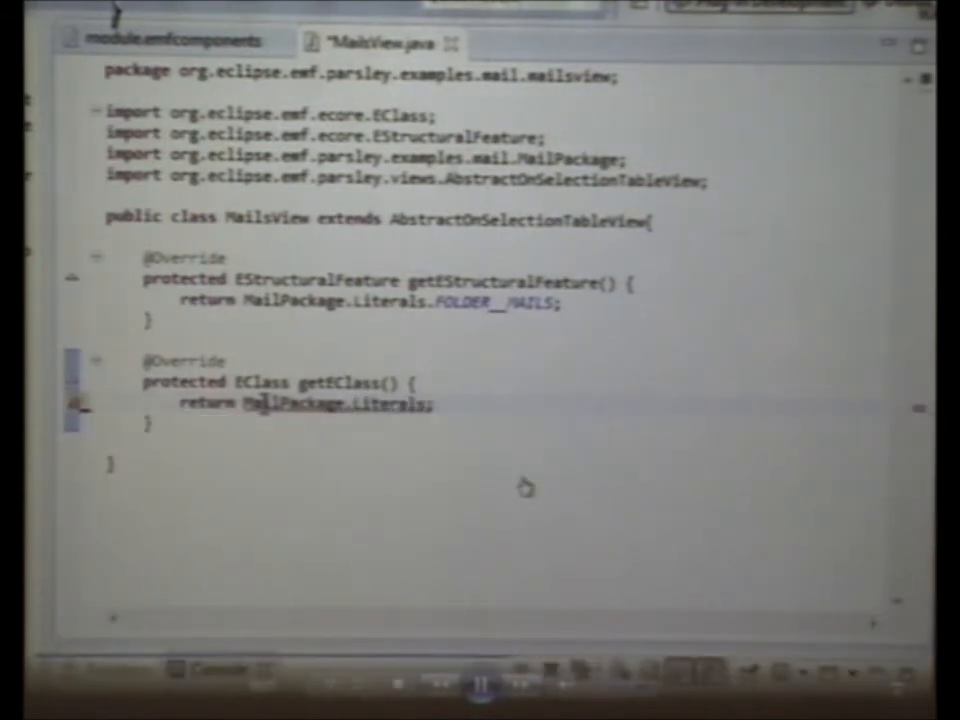
text(MAIL)
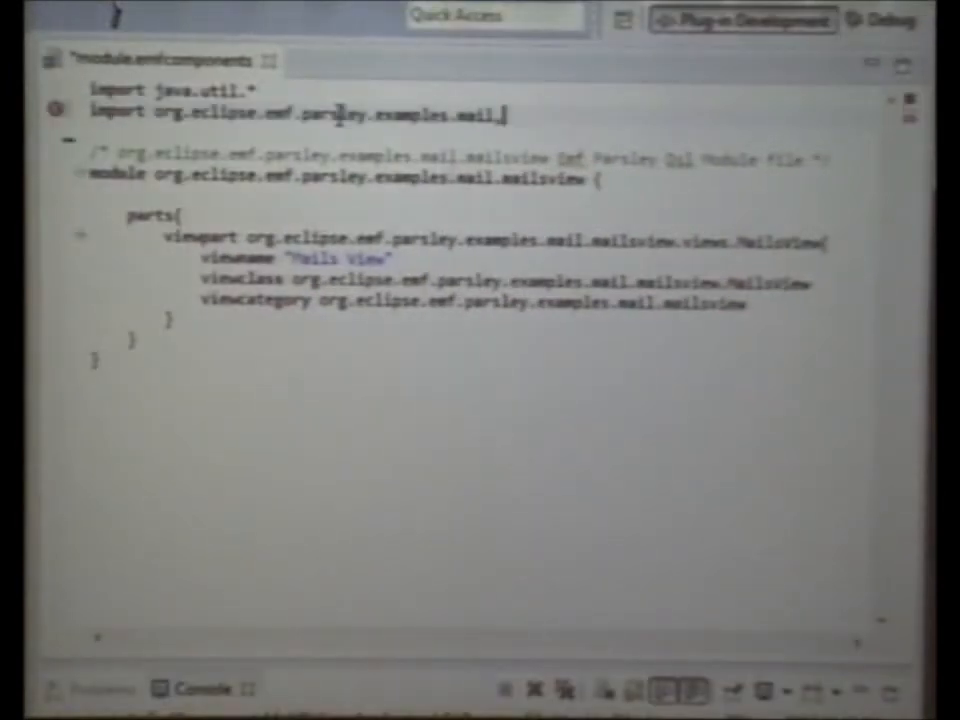
Step: Add a featuresProvider block listing Mail -> subject, from in module.emfcomponents
text(features{)
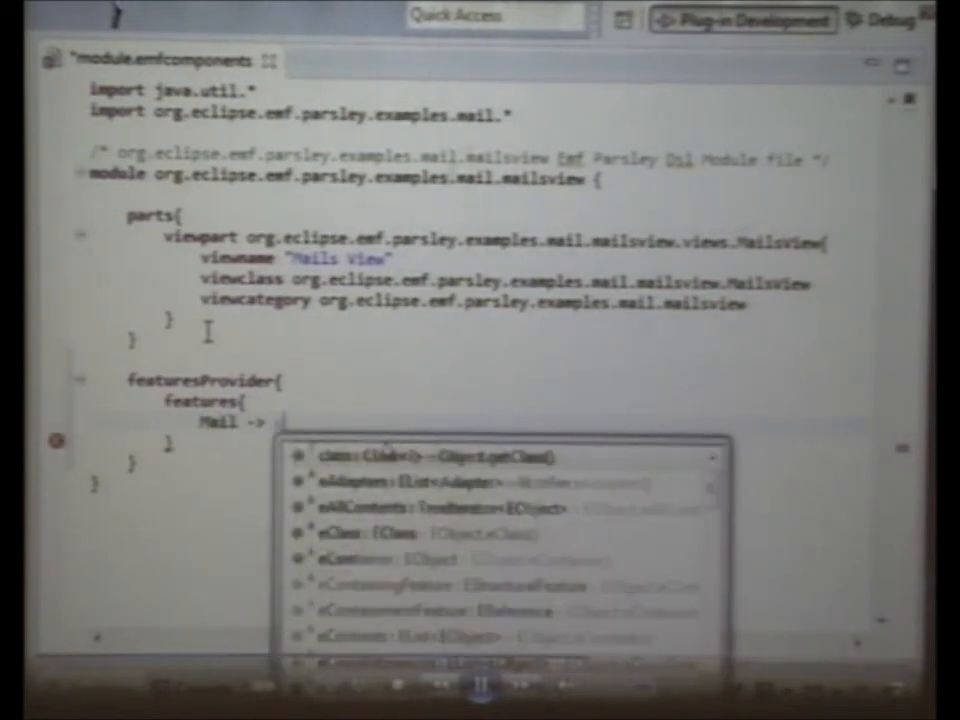
text(subject, form)
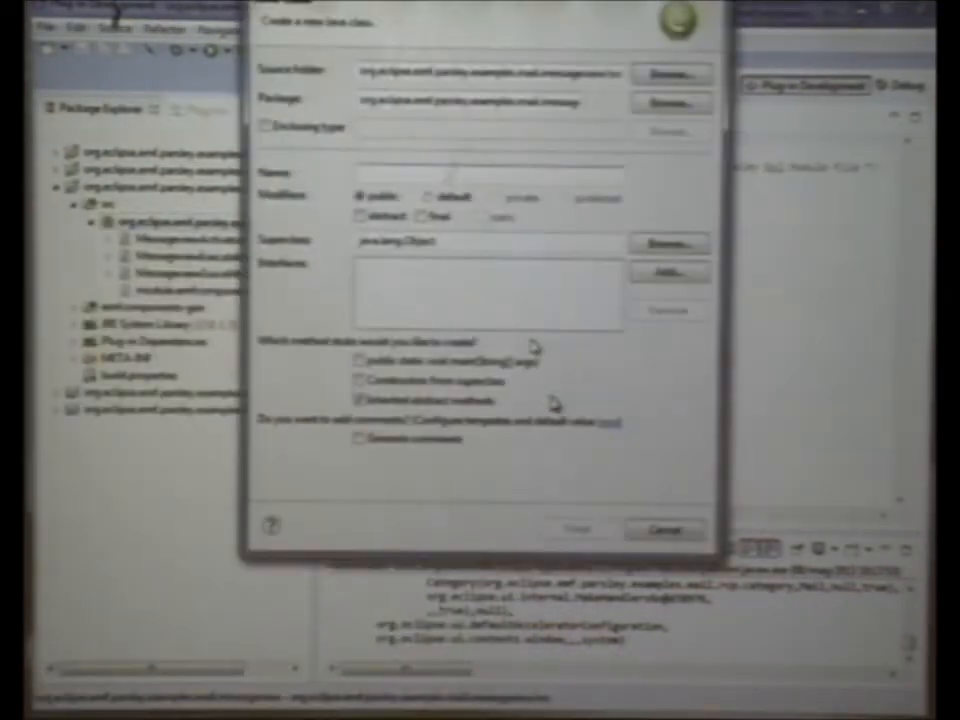
Step: Finish the New Class wizard to create the MessageView class
click(576, 530)
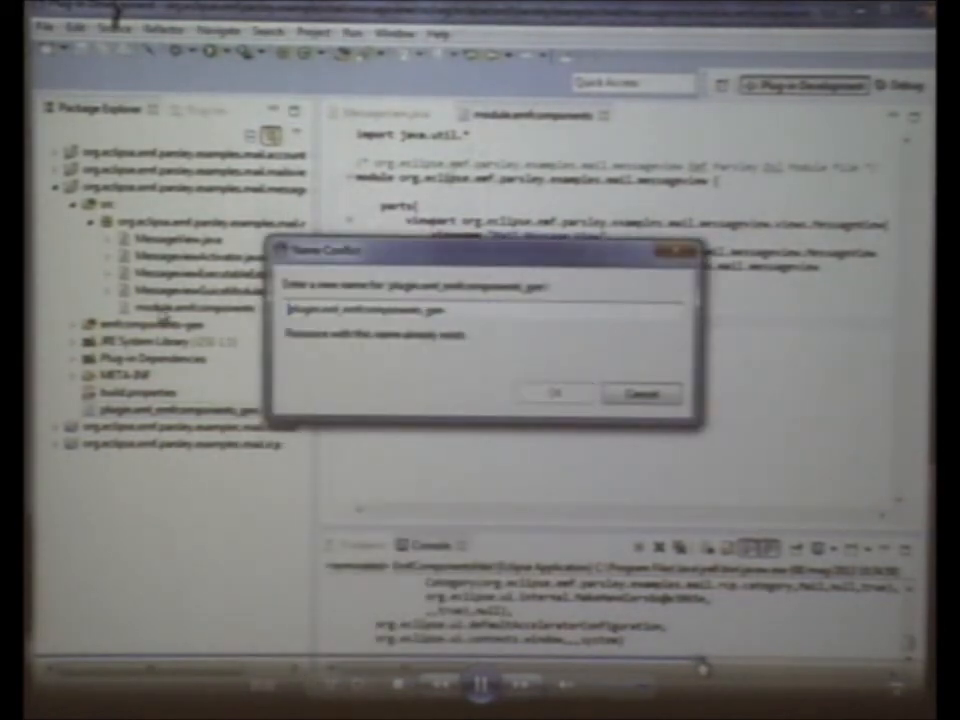
Step: Dismiss the Name Conflict dialog so the mail app can be relaunched
click(555, 393)
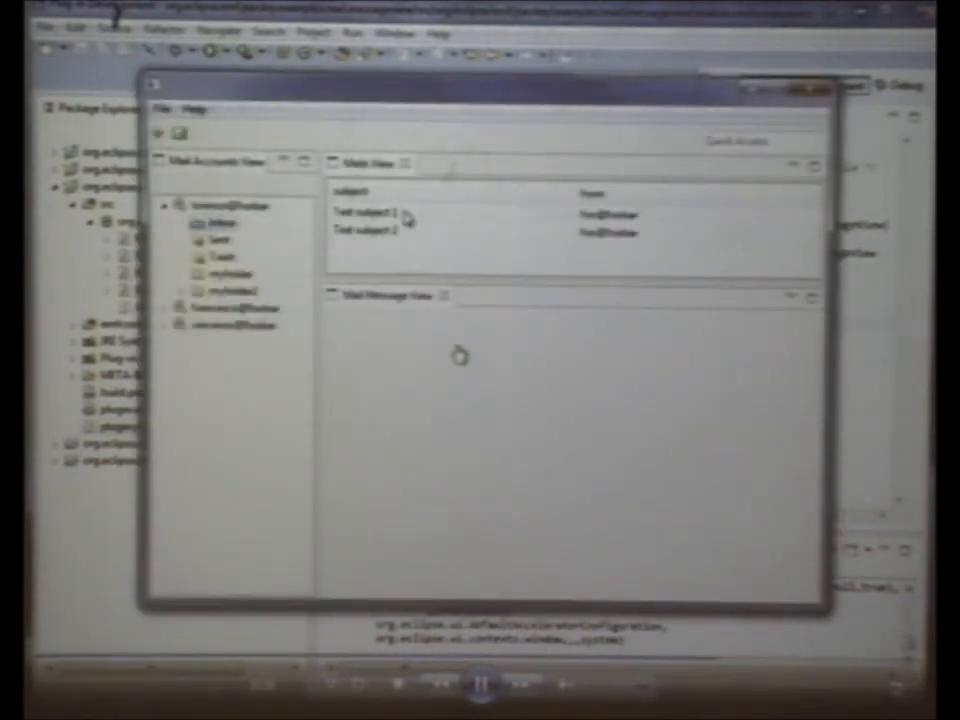
Step: Close the running mail application to return to module.emfcomponents
click(370, 213)
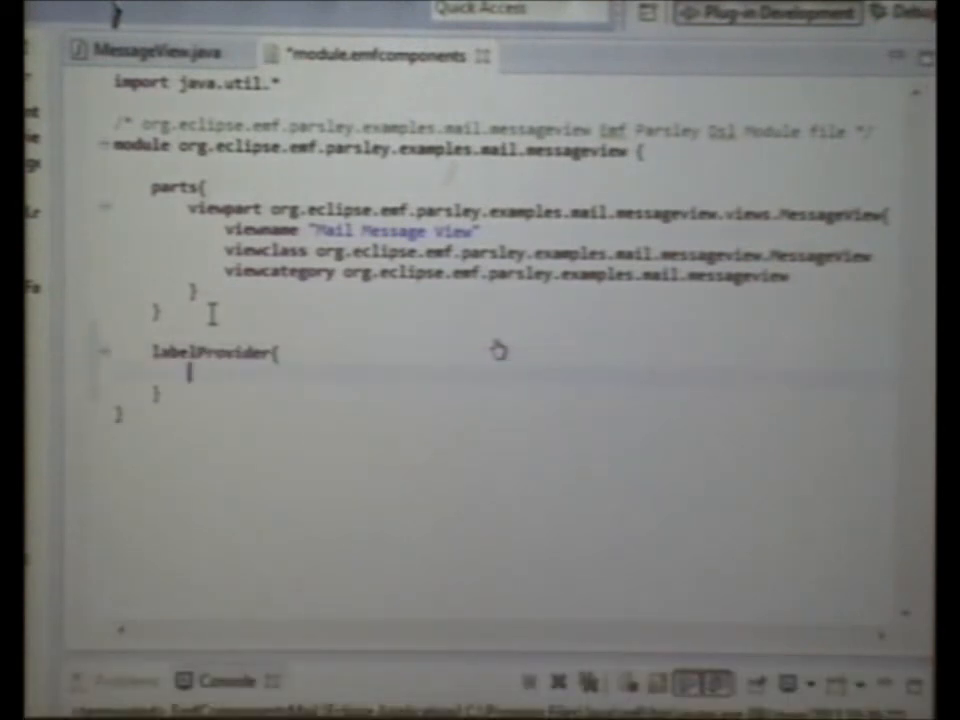
Step: In labelProvider, map Mail to the email.png image and its subject as text, importing mail.*
text(image {)
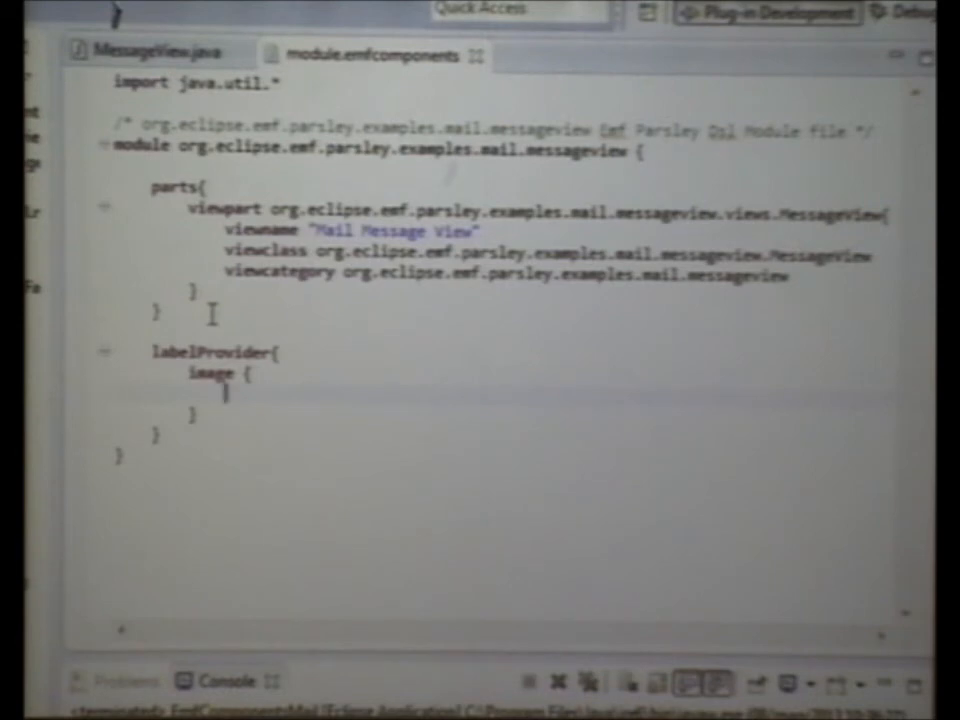
text(Mail)
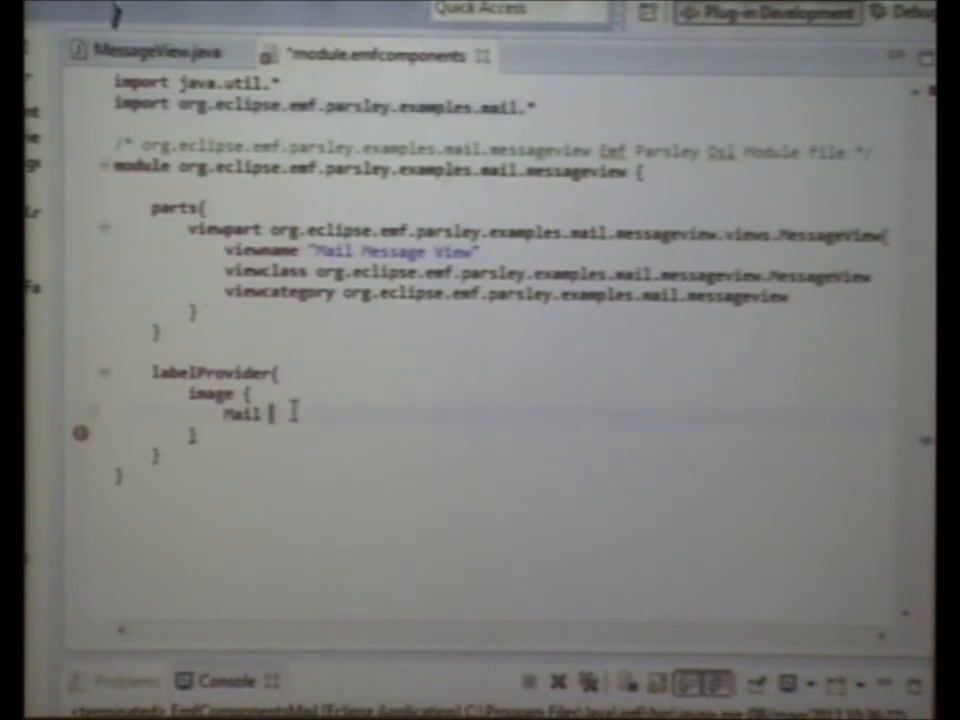
text(-> "email.png)
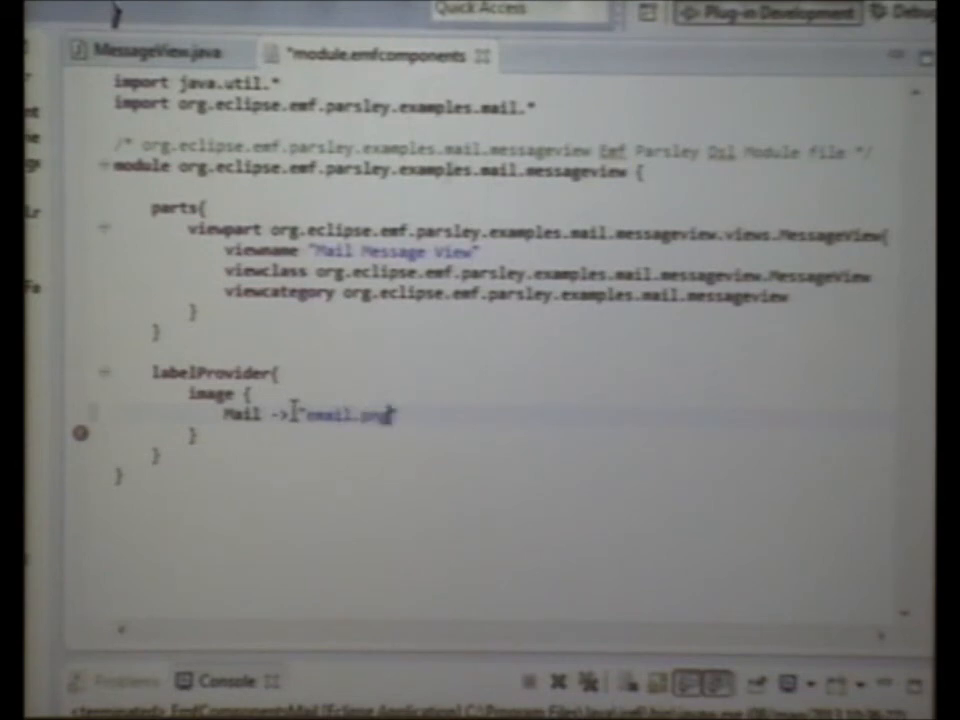
text(text{)
text(Mail -> subject)
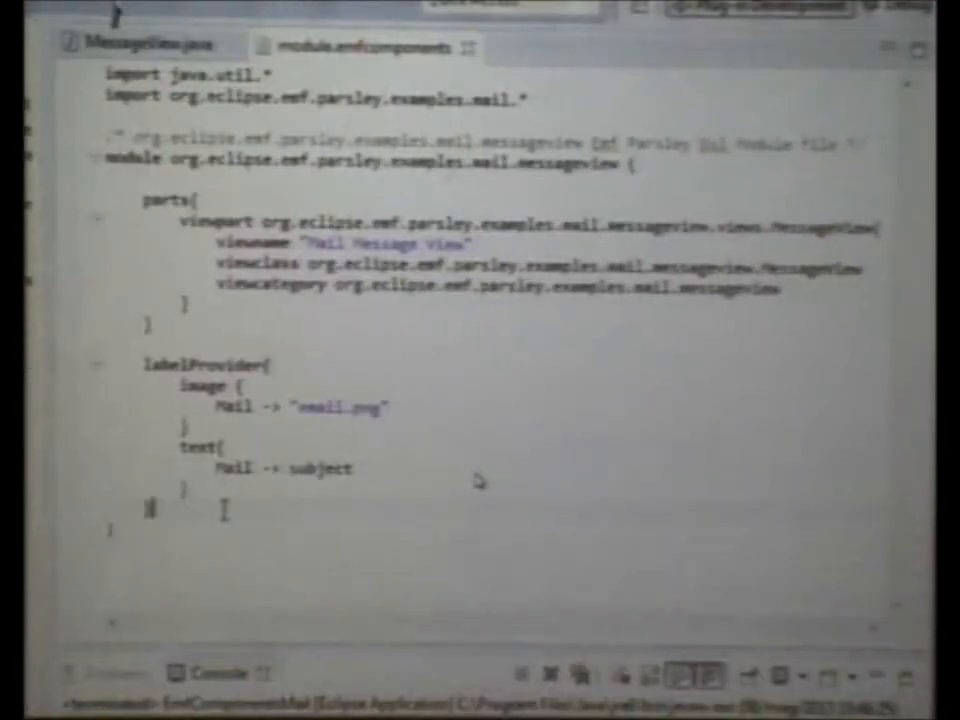
Step: Add a featuresProvider listing from, recipients and message for Mail
text(featuresProvider{)
text(Mail ->)
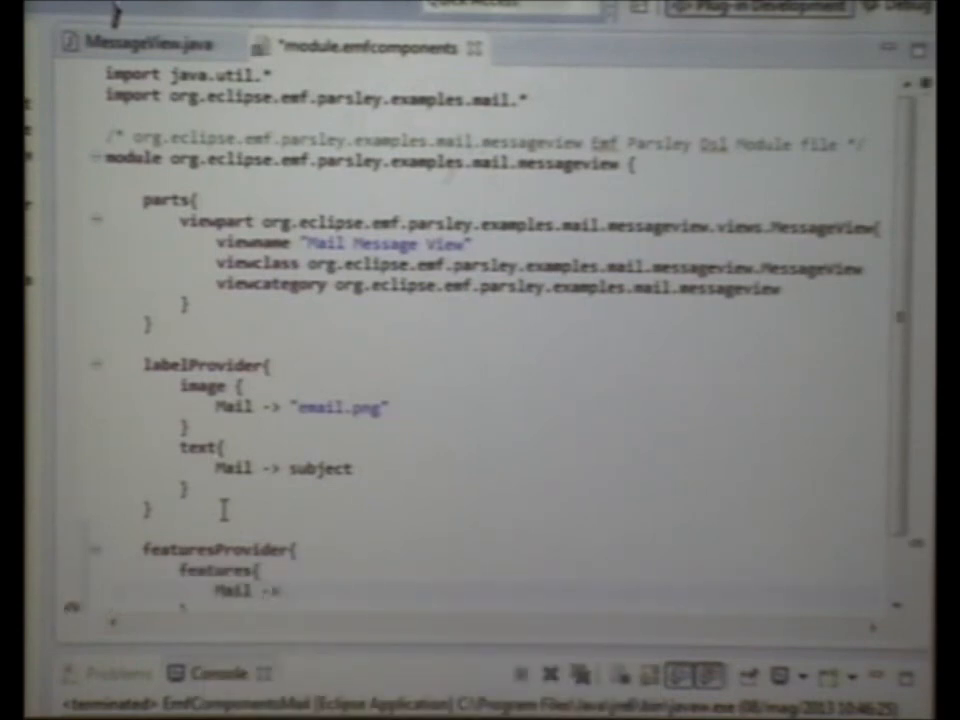
text(from, reci)
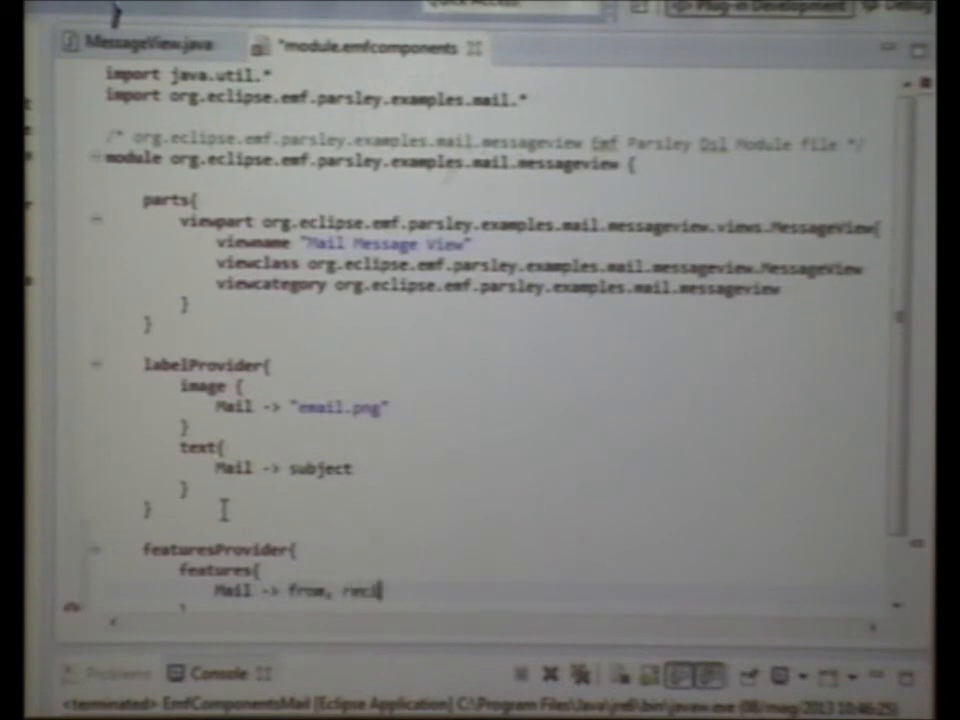
text(pients, message)
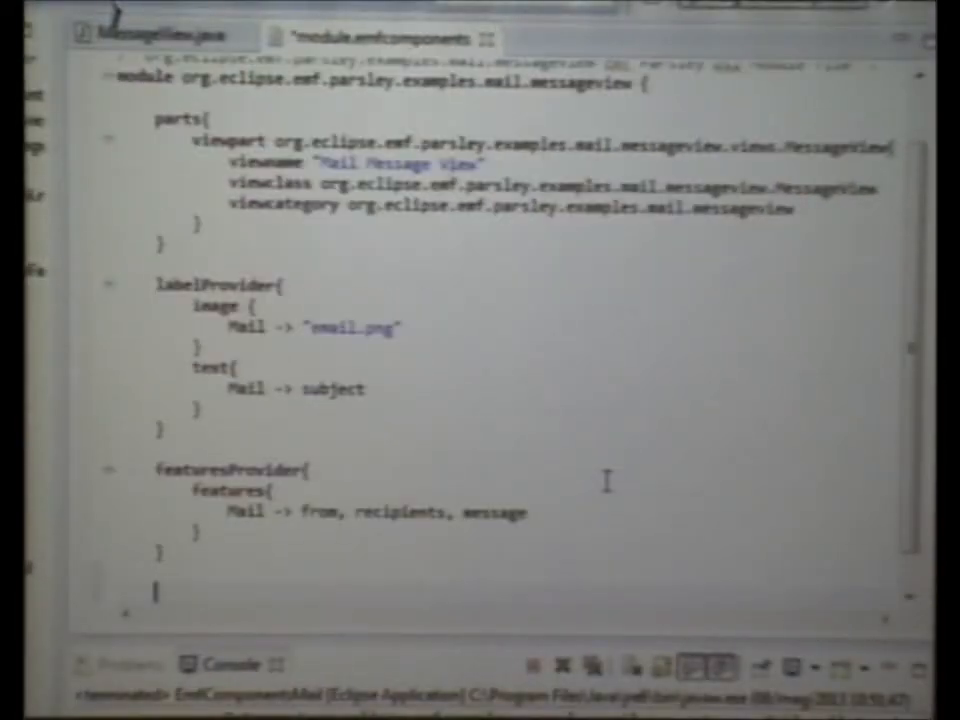
Step: Label Mail's recipients 'to' in propertyDescriptionProvider and start a formControlFactory message control
text(prs)
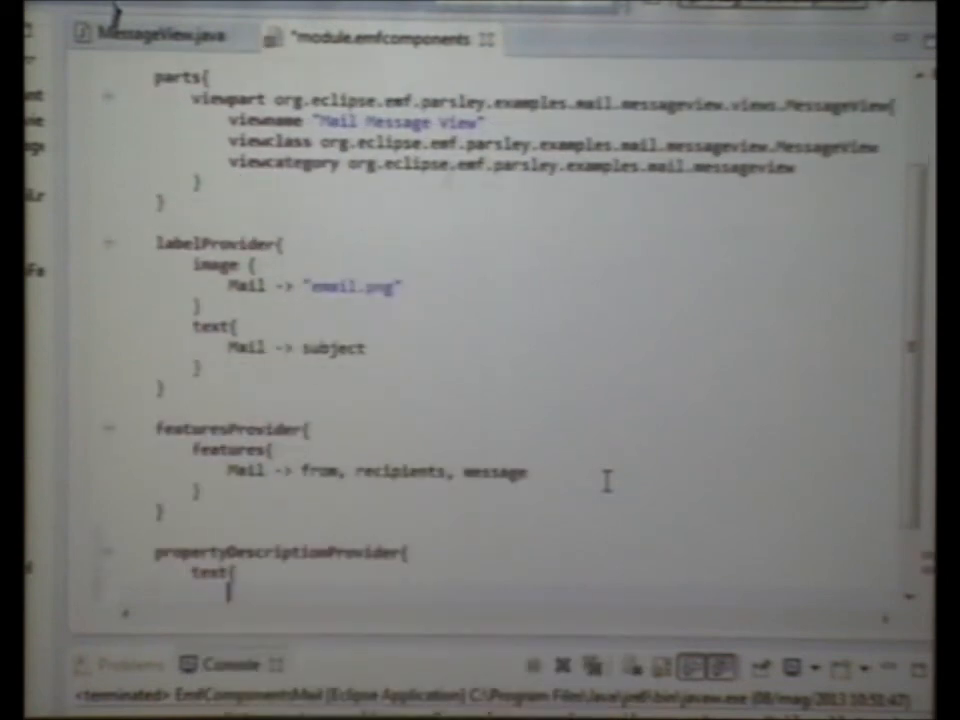
text(Mail :)
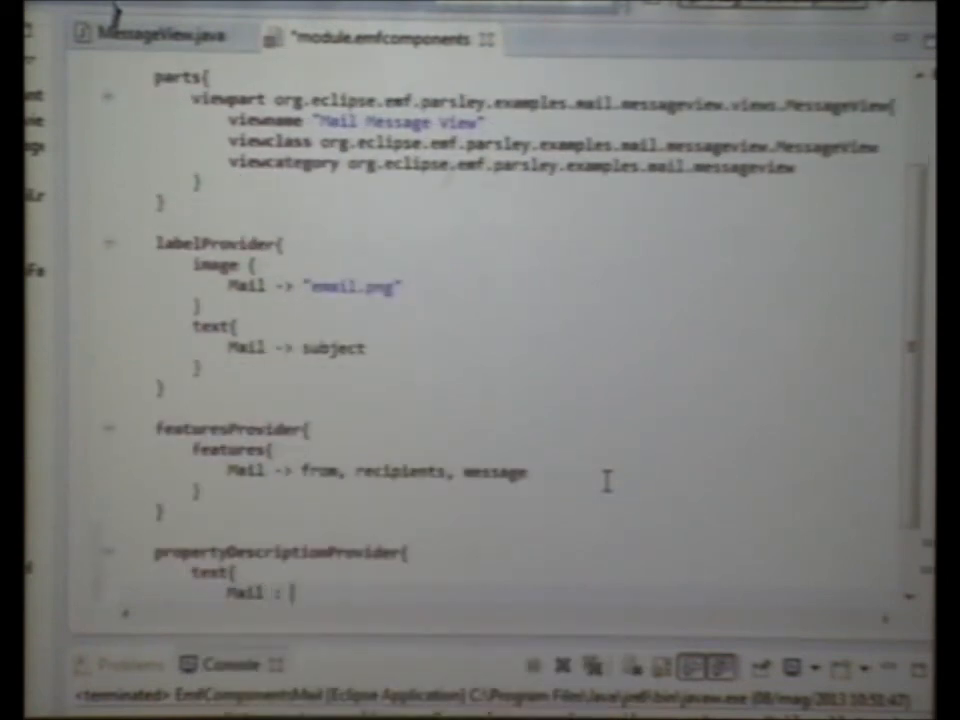
text(recipients -> "to)
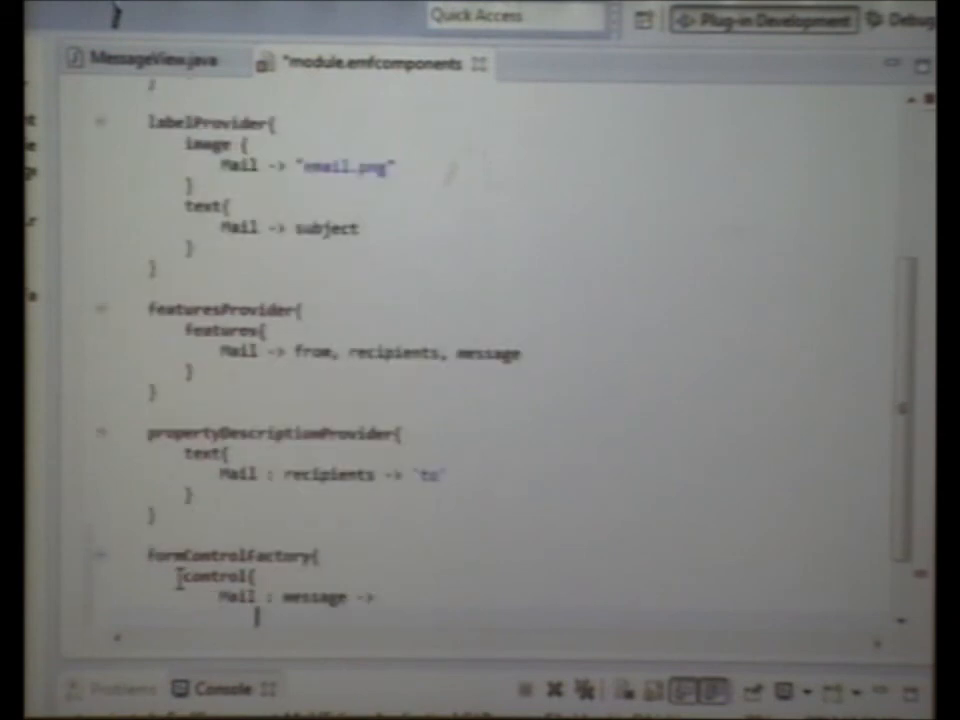
Step: Finish the toolkit.create message control, then advance the Adobe Reader slides to Links
text(toolkit.create)
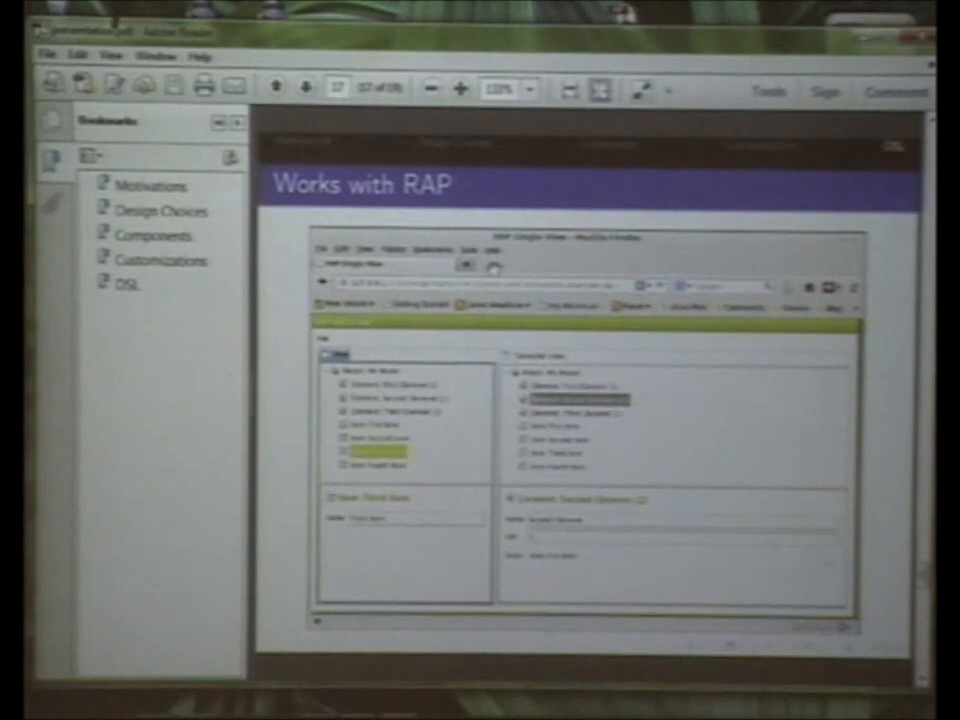
click(308, 87)
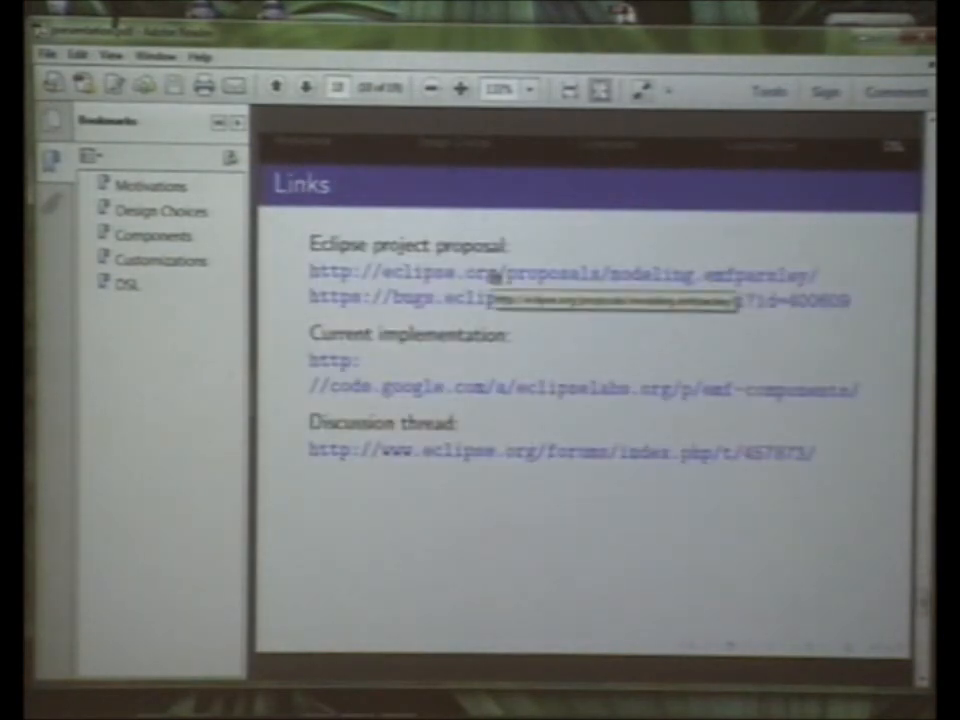